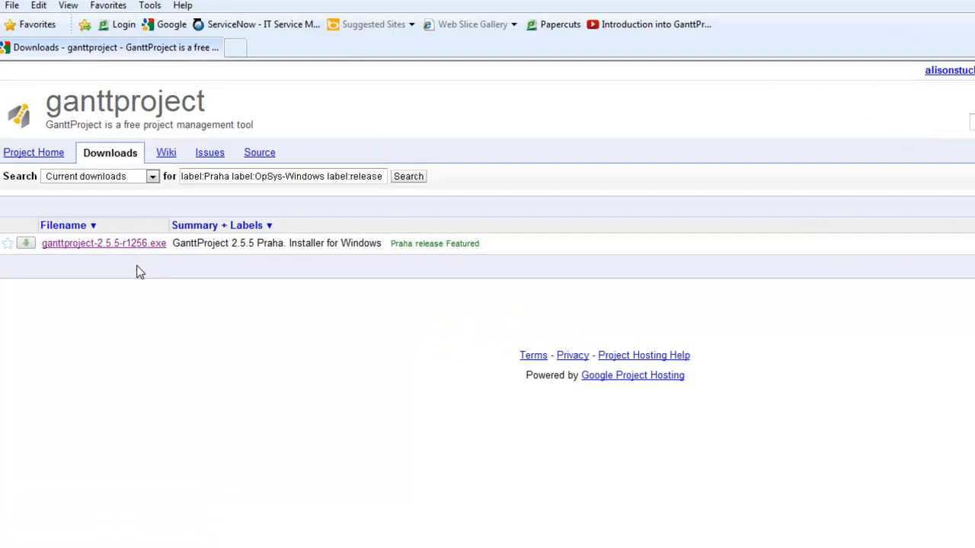
- Download the ganttproject-2.5.5-r1256.exe Windows installer and run it
click(102, 243)
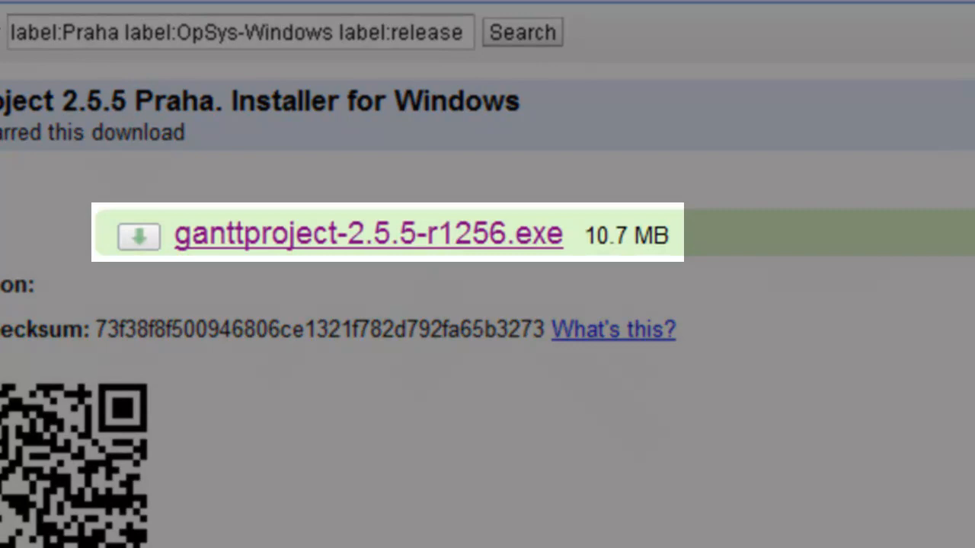
click(370, 233)
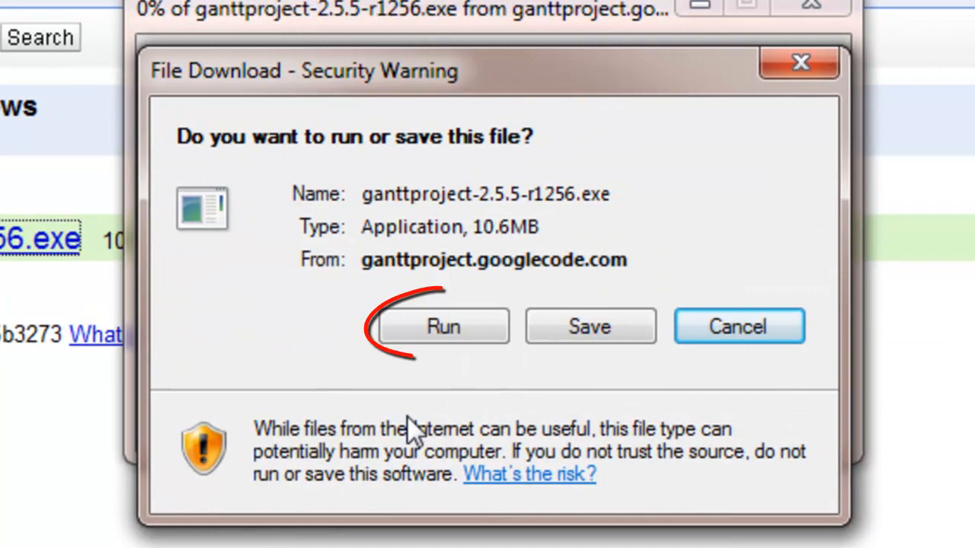
click(444, 325)
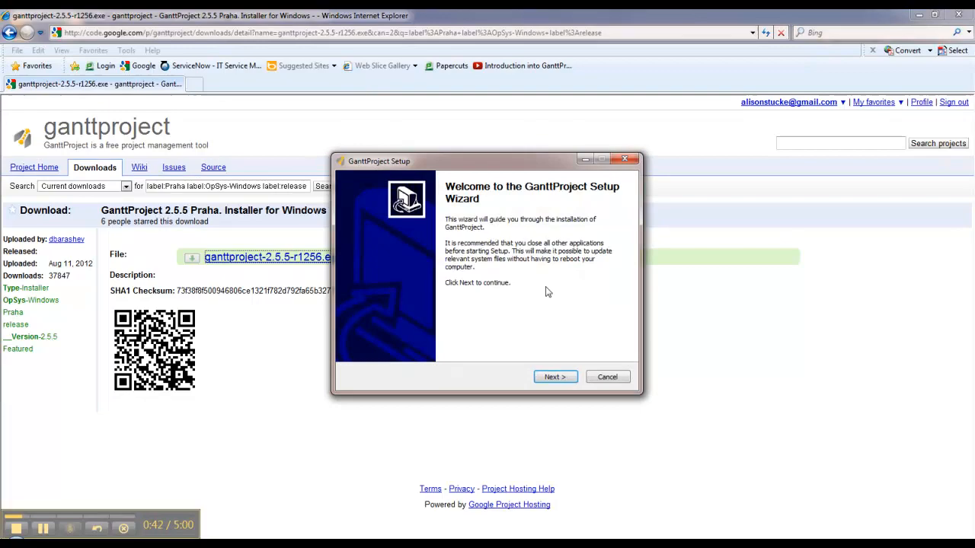
- Install GanttProject with default components into C:\Program Files\GanttProject-2.5, then close setup
click(554, 377)
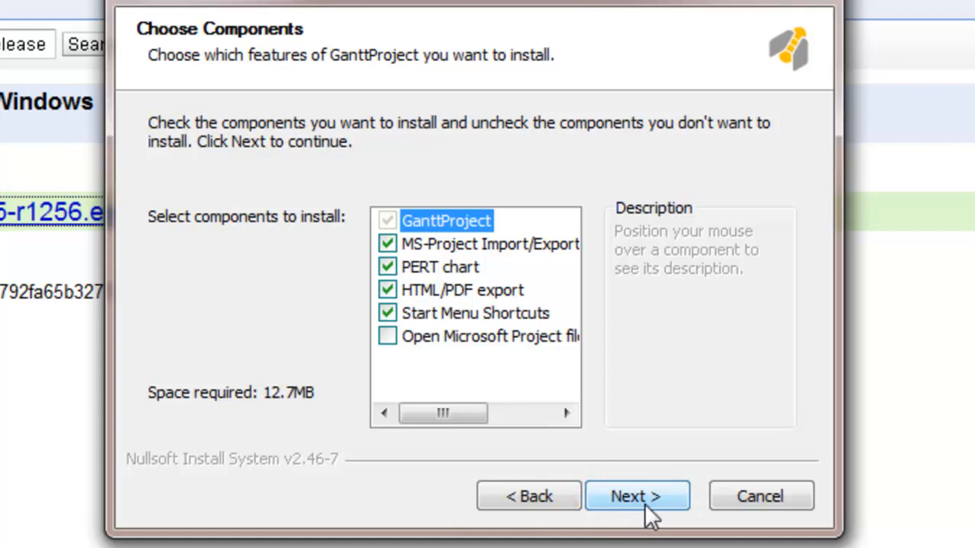
click(637, 496)
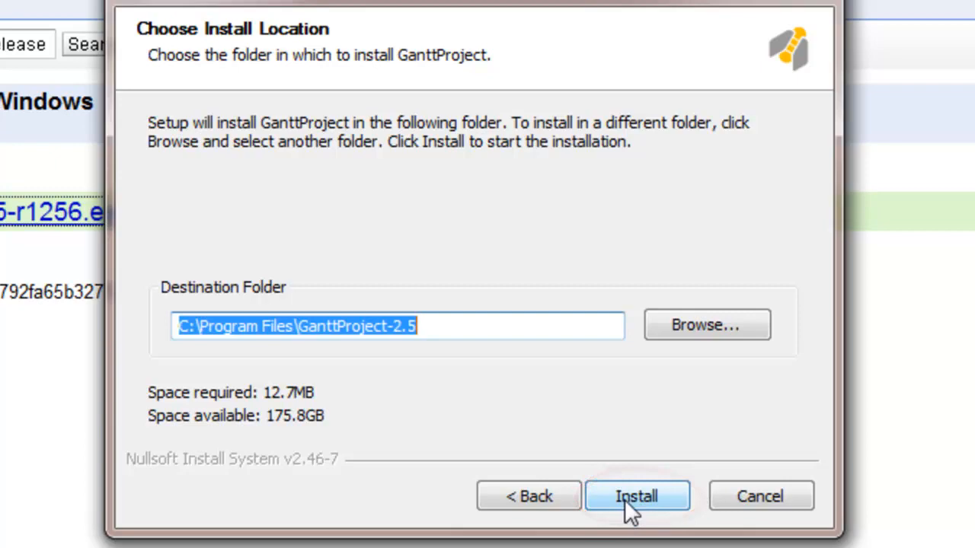
click(642, 497)
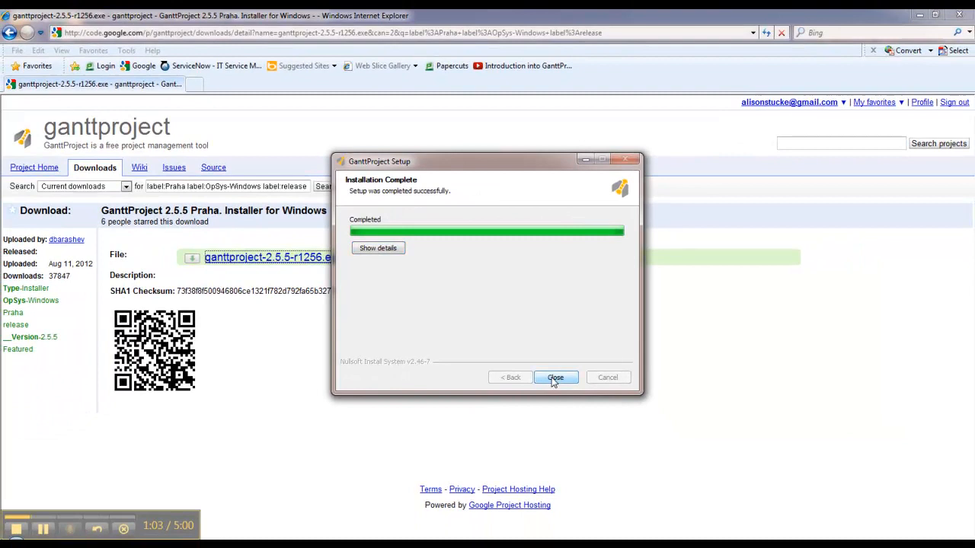
click(555, 377)
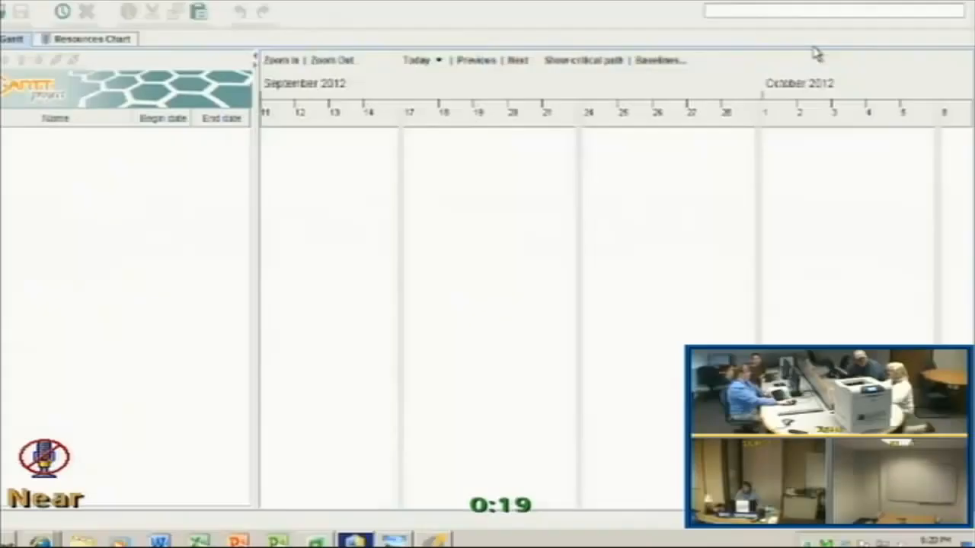
mouse_move(940, 237)
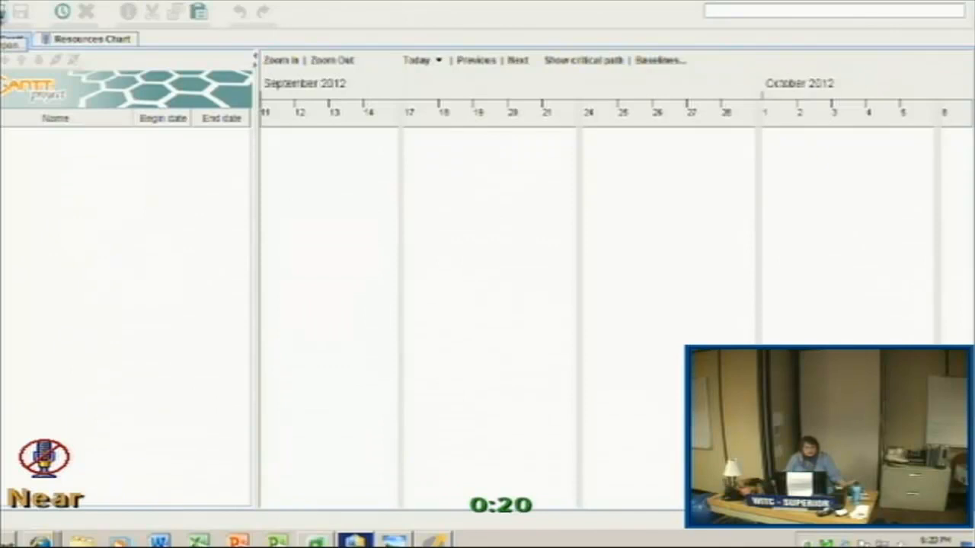
mouse_move(91, 50)
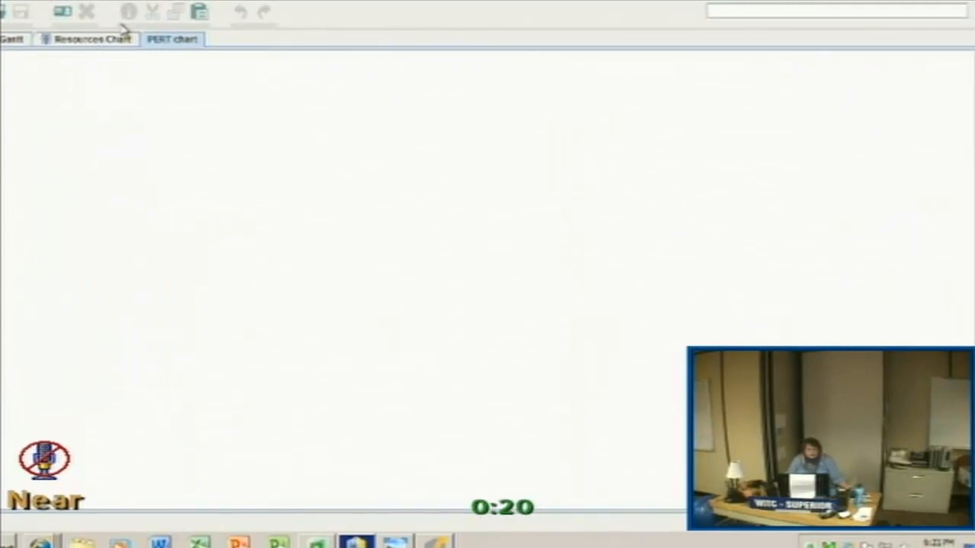
mouse_move(174, 38)
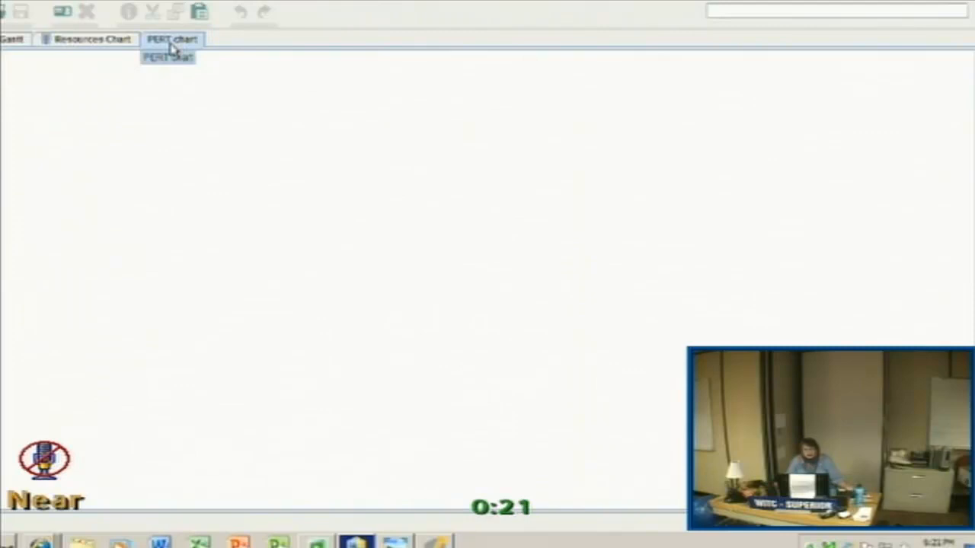
mouse_move(278, 158)
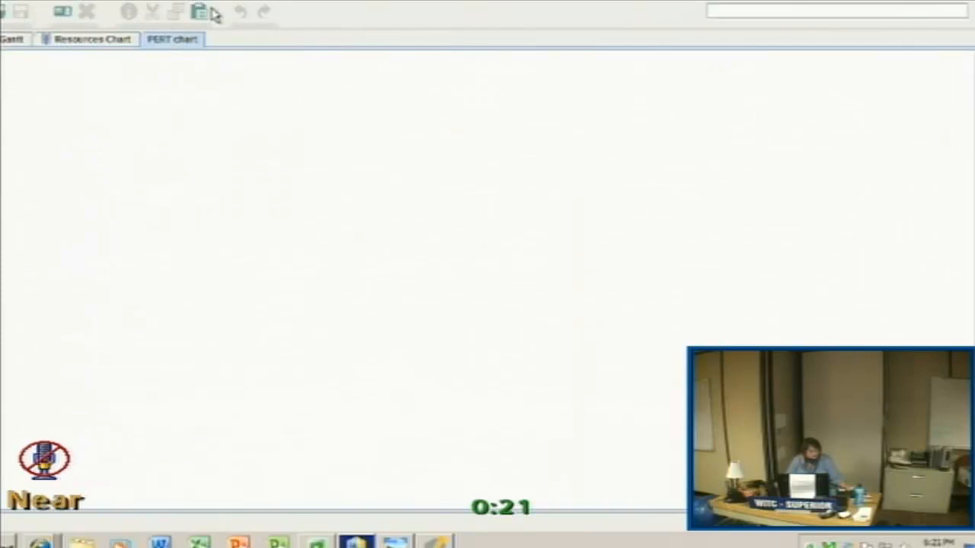
- Switch to the chart view tab showing the empty project chart
click(90, 38)
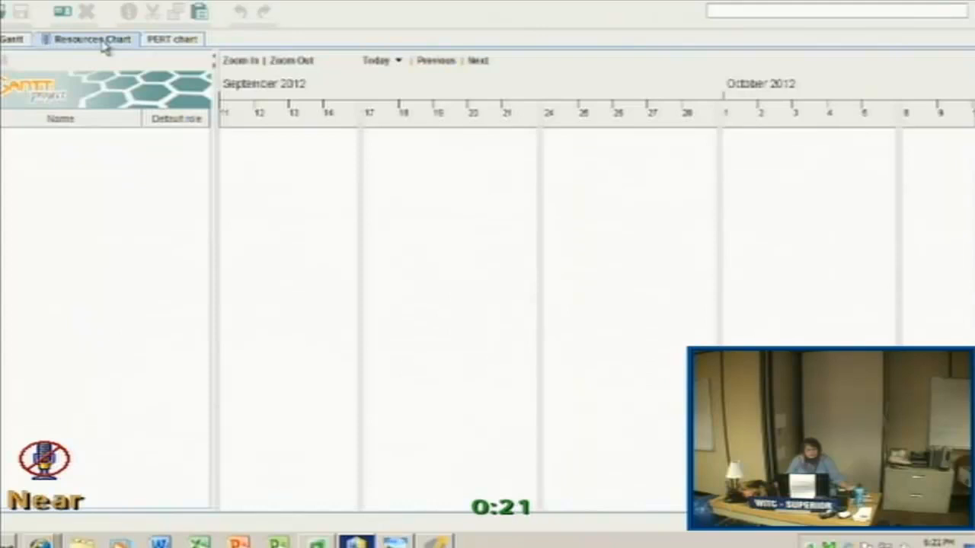
click(17, 38)
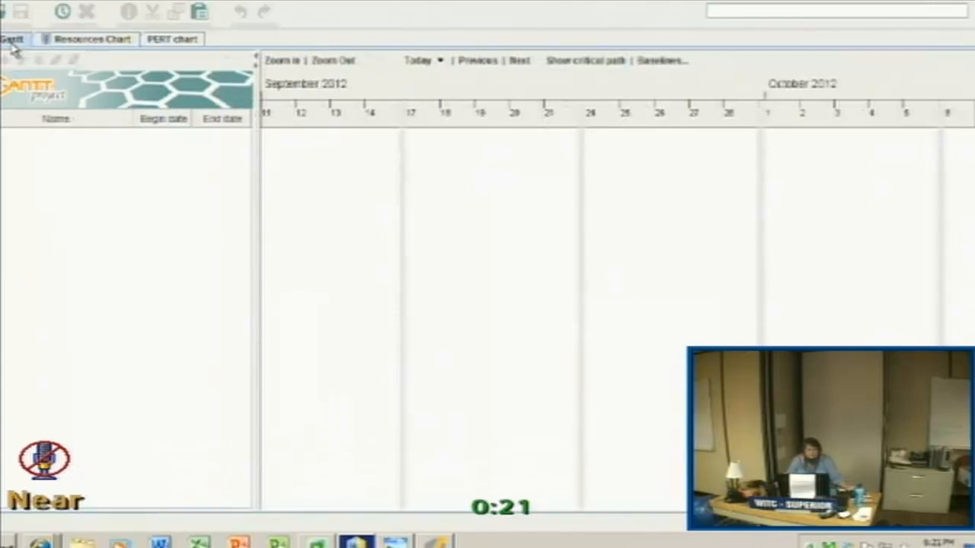
mouse_move(60, 62)
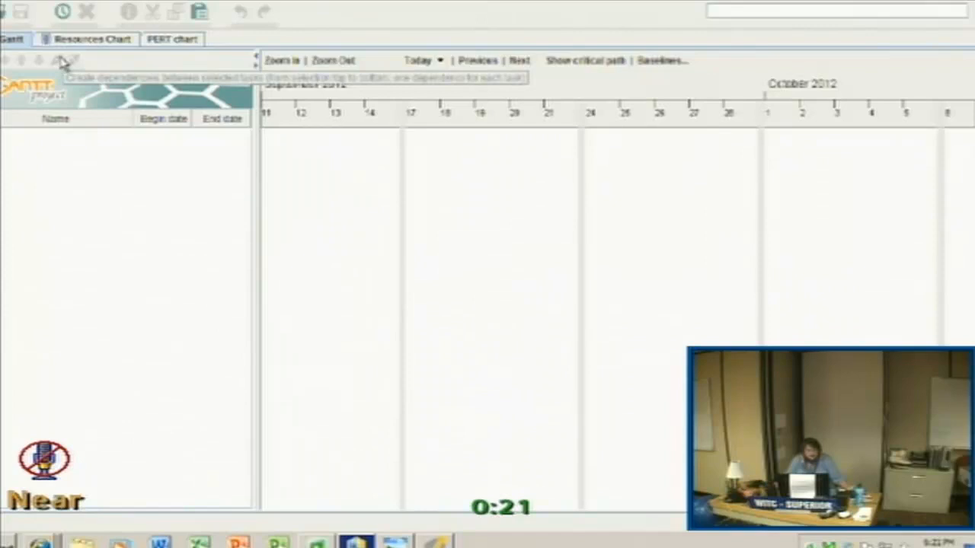
mouse_move(79, 143)
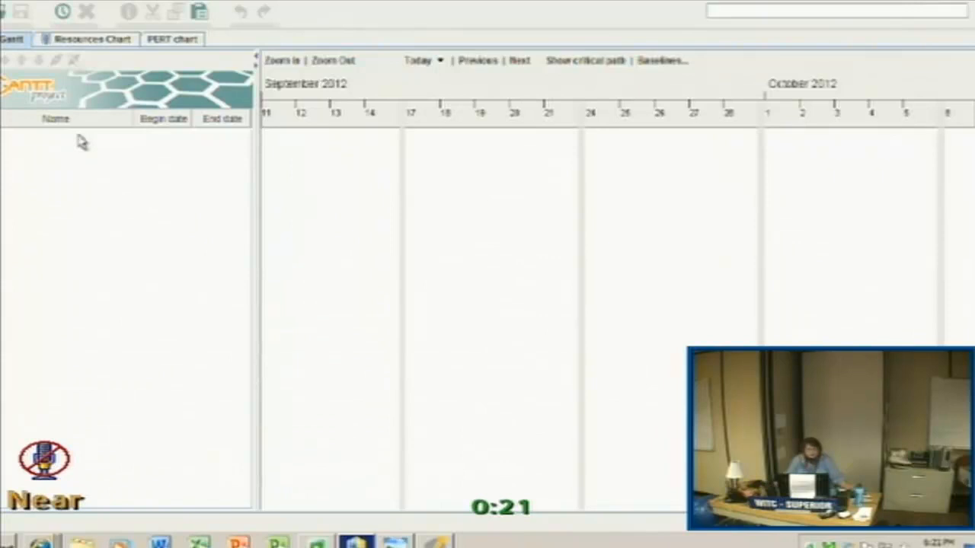
mouse_move(750, 234)
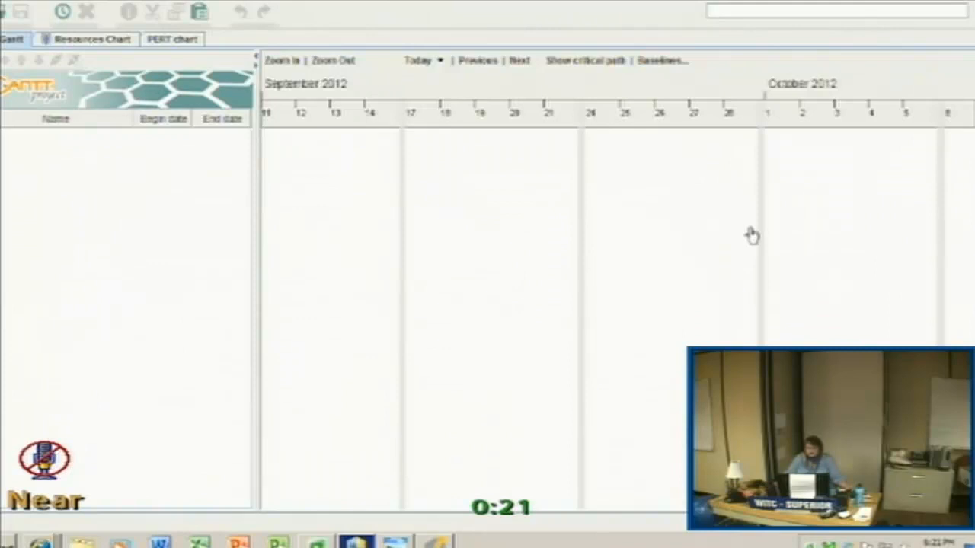
mouse_move(474, 287)
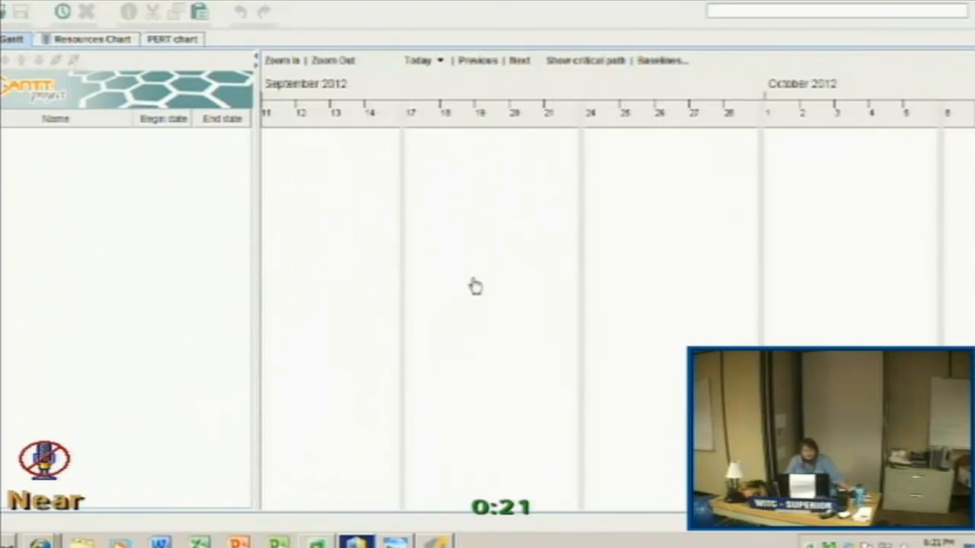
mouse_move(348, 231)
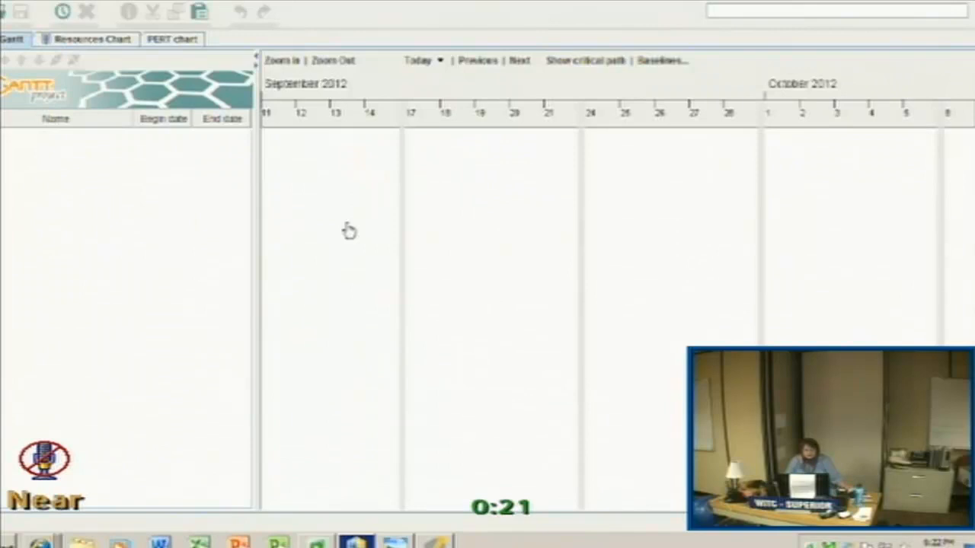
mouse_move(344, 291)
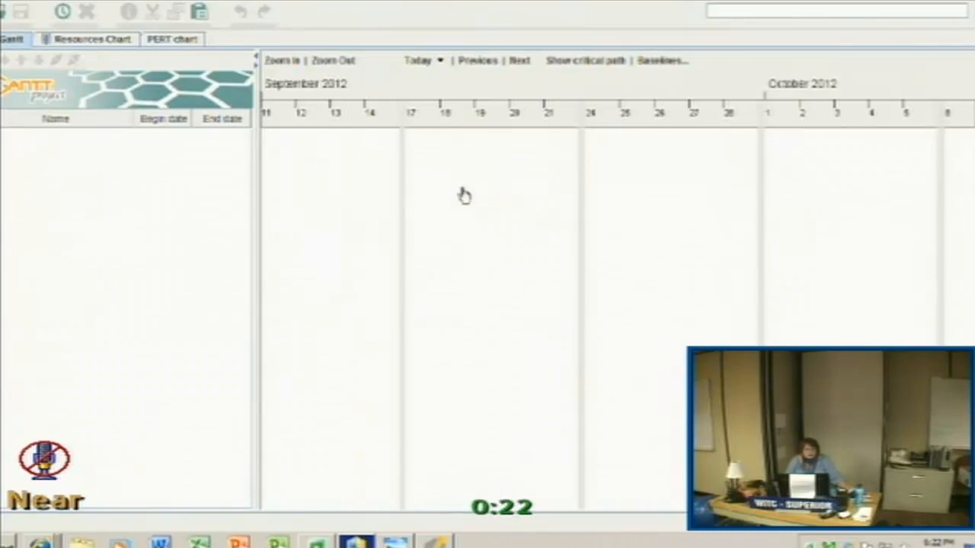
mouse_move(168, 107)
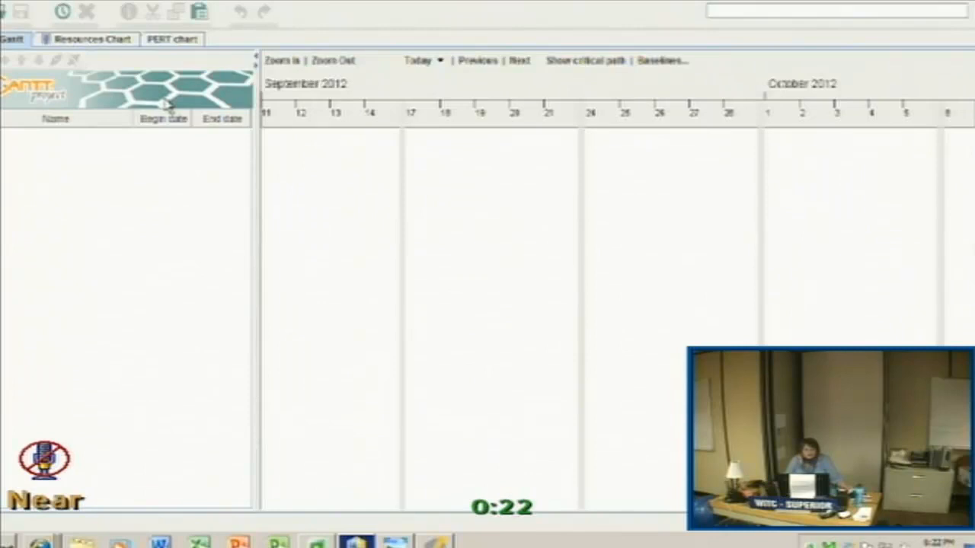
mouse_move(327, 259)
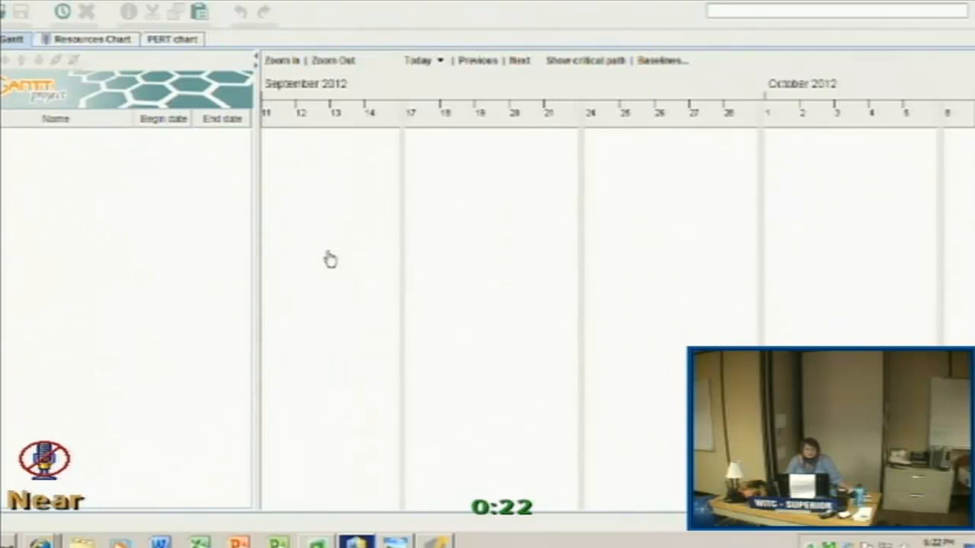
mouse_move(492, 346)
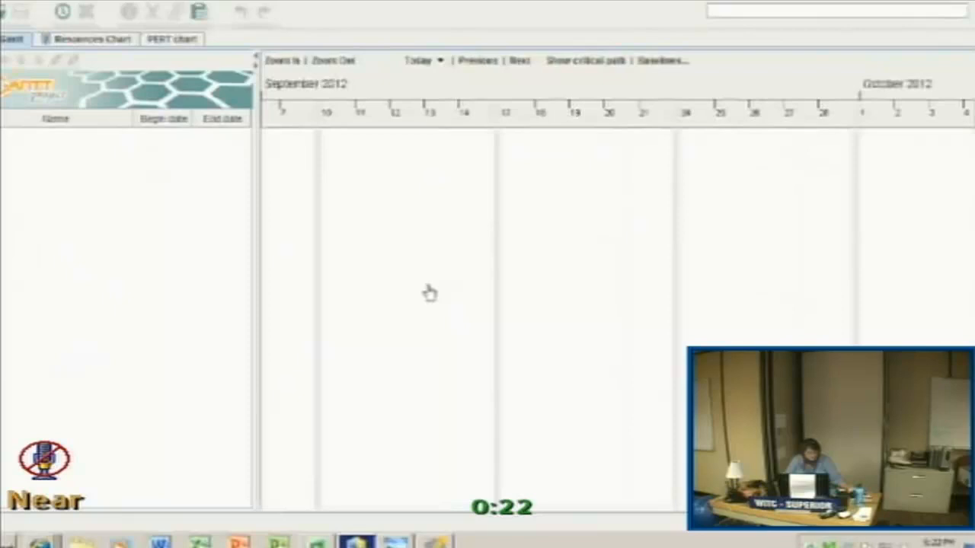
- Show the Resources Chart and shift its timeline back two steps to August 2012
click(91, 38)
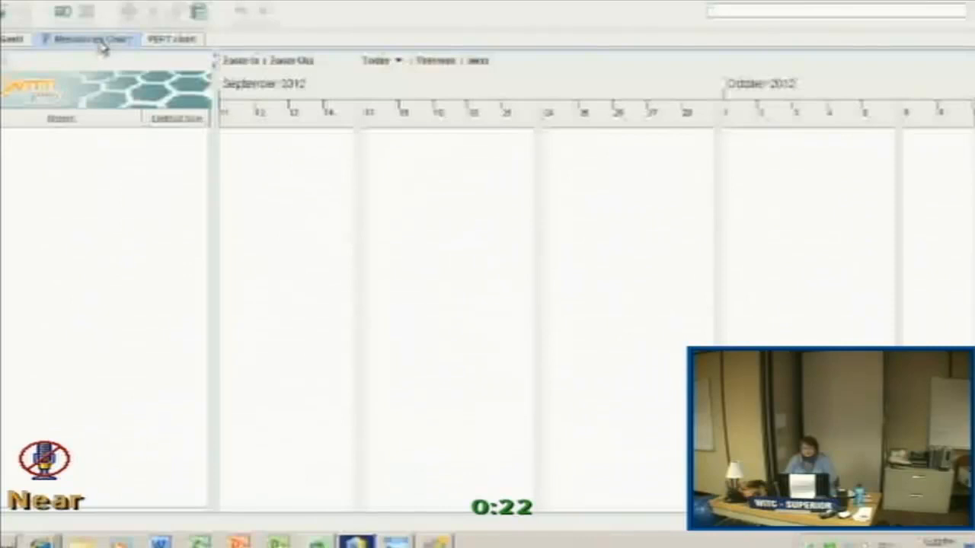
click(441, 61)
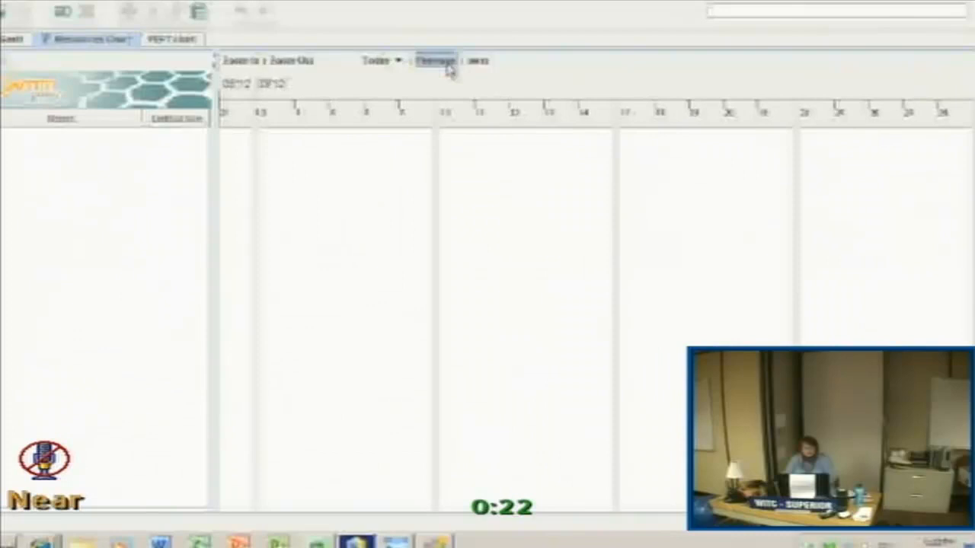
click(435, 61)
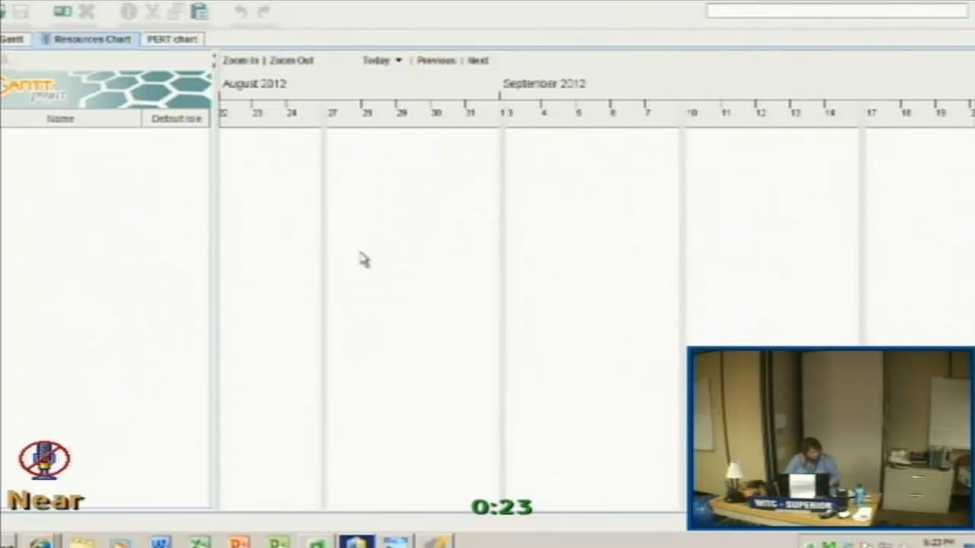
mouse_move(448, 190)
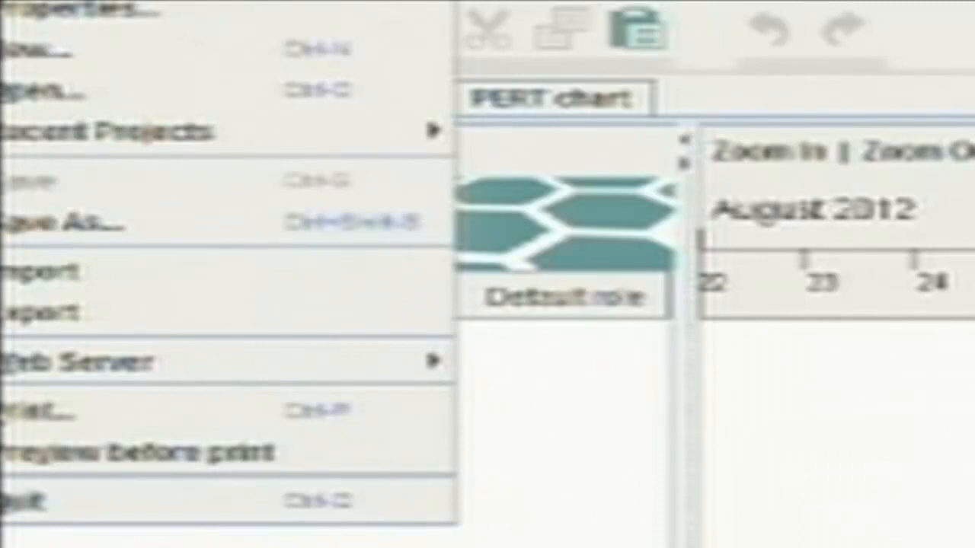
mouse_move(46, 50)
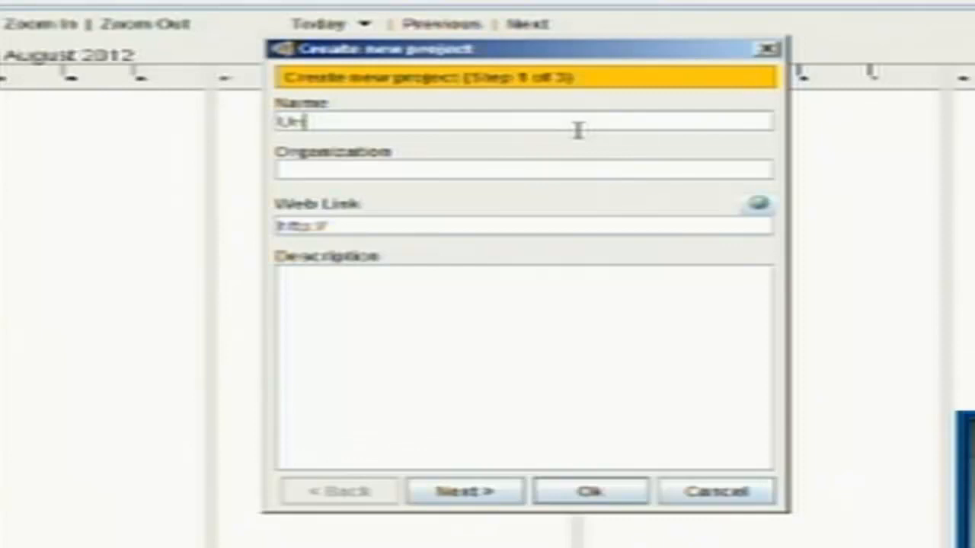
- Name the new project 'New Software Utilization Program'
key(Backspace)
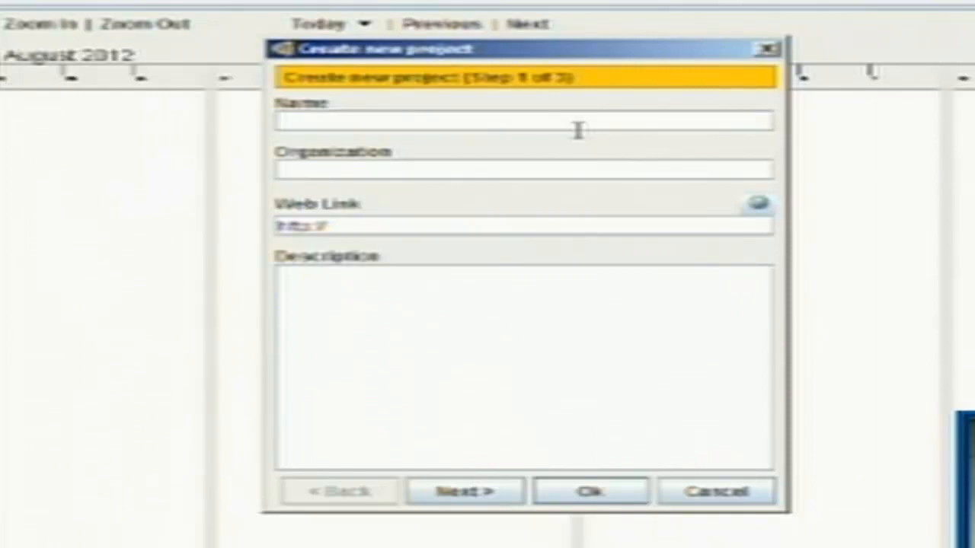
text(New Software Utilizatio)
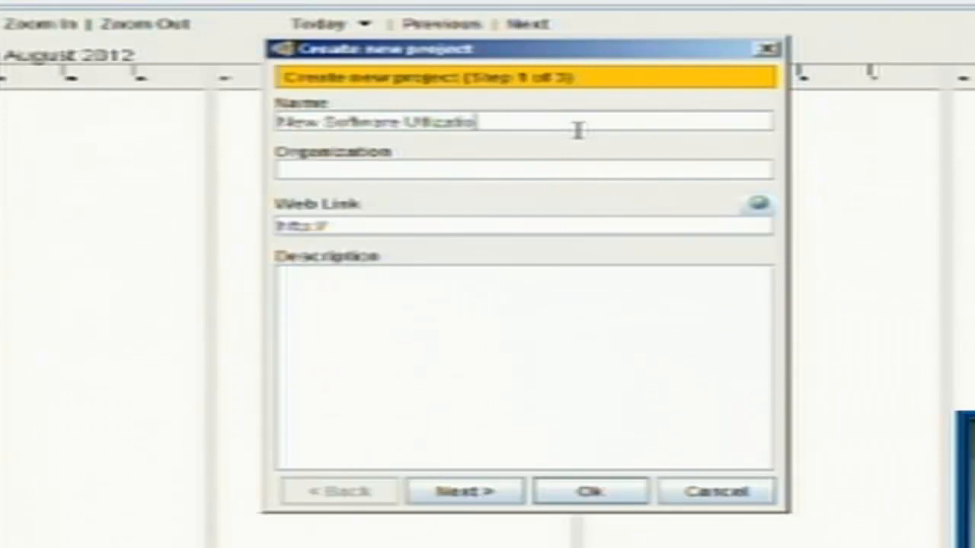
text(Program)
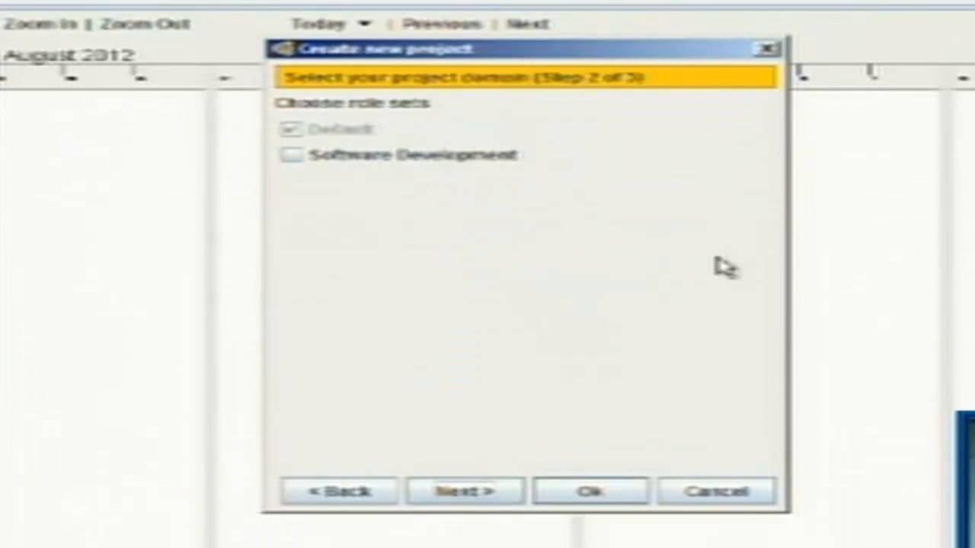
mouse_move(373, 126)
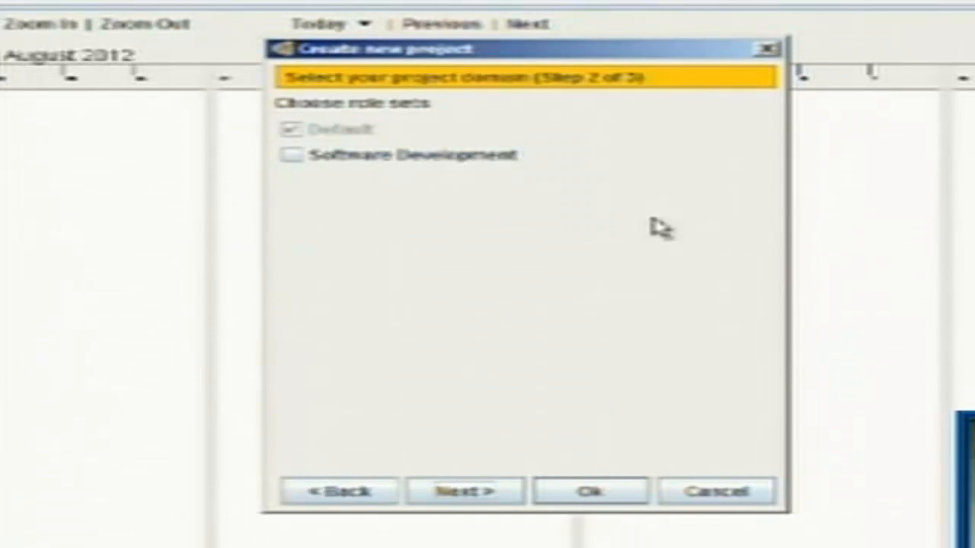
mouse_move(334, 192)
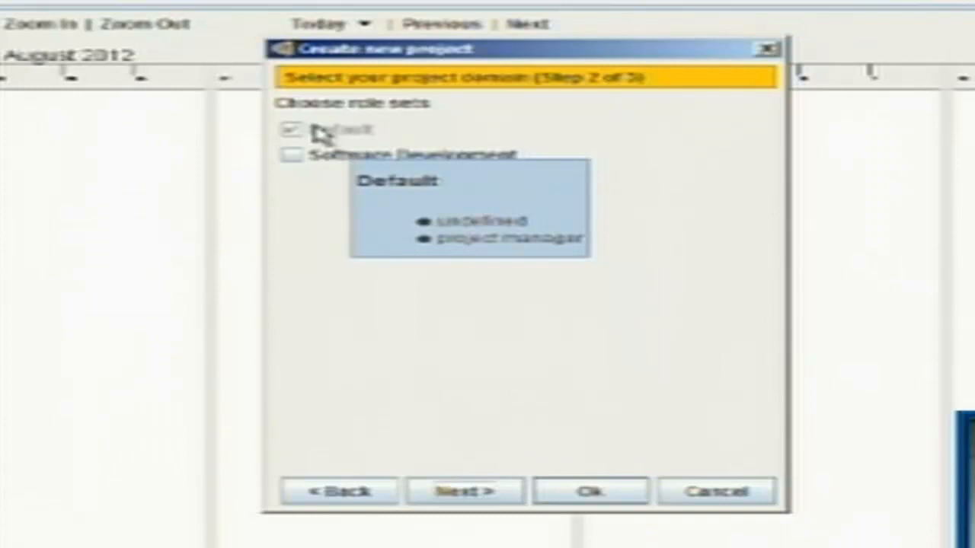
mouse_move(335, 159)
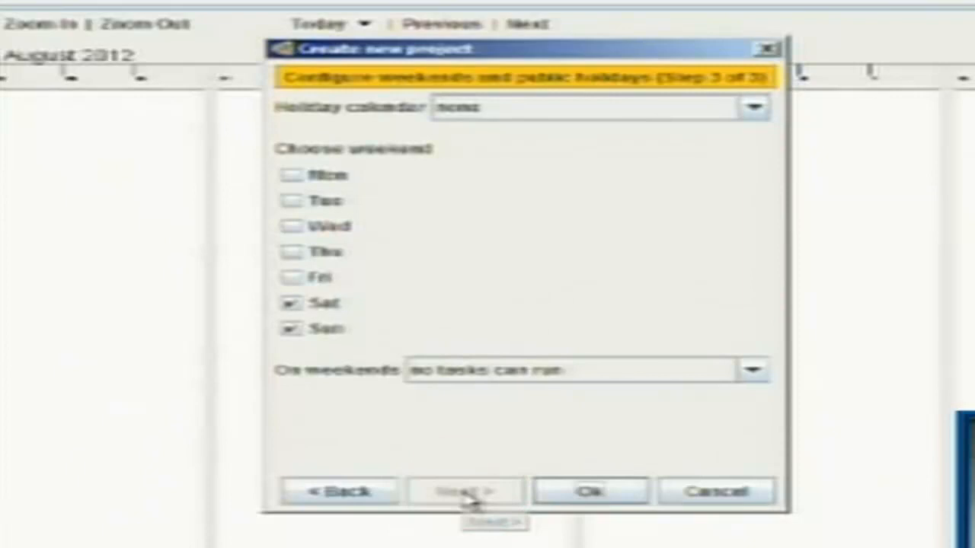
mouse_move(761, 118)
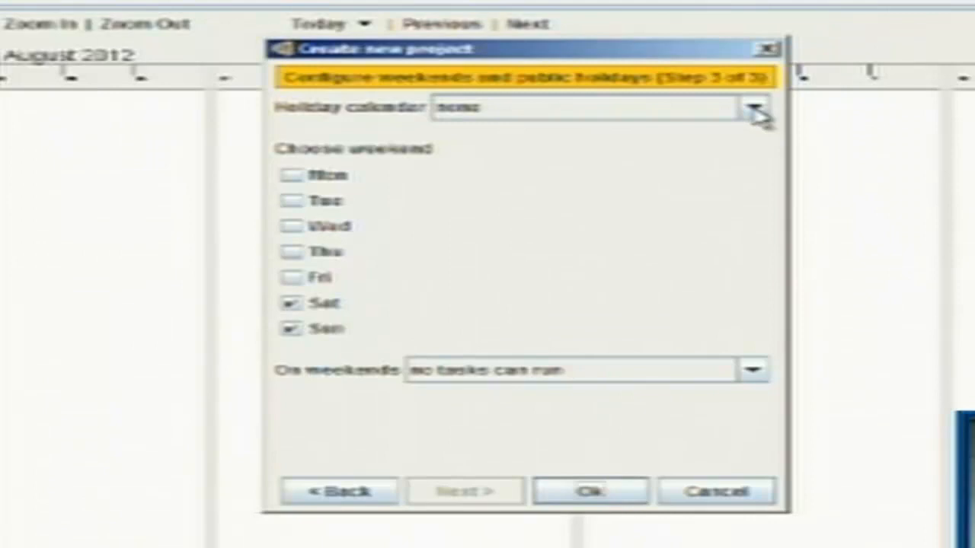
- Choose United States from the Holiday calendar dropdown
click(755, 111)
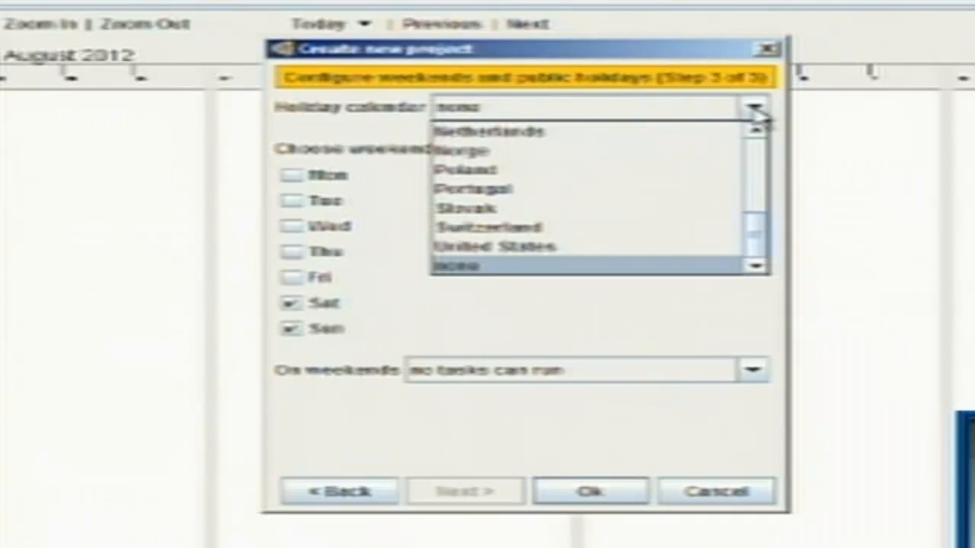
mouse_move(515, 251)
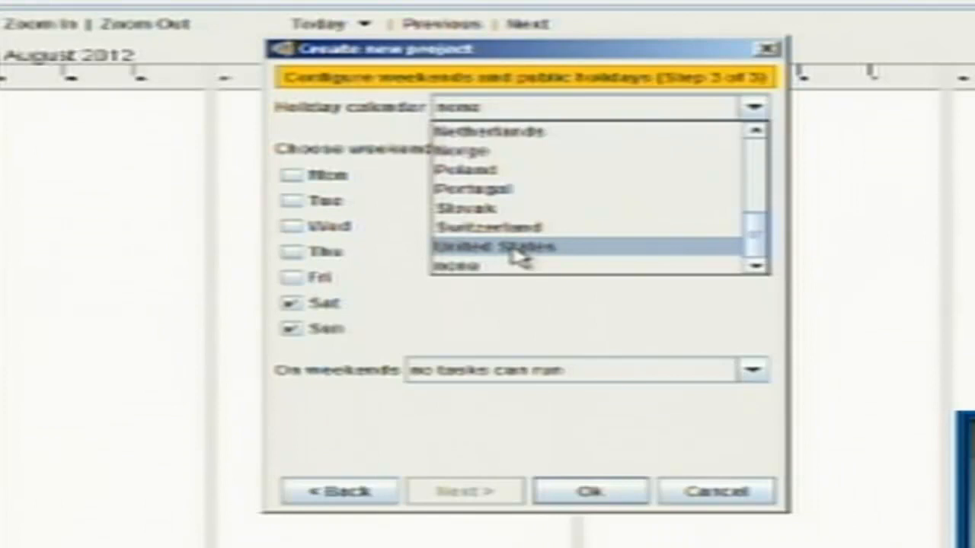
mouse_move(488, 189)
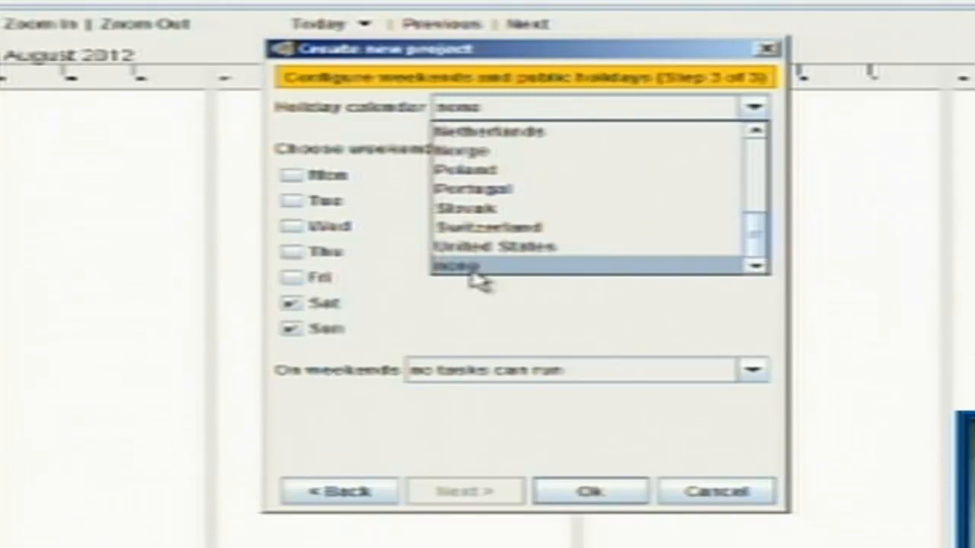
click(482, 244)
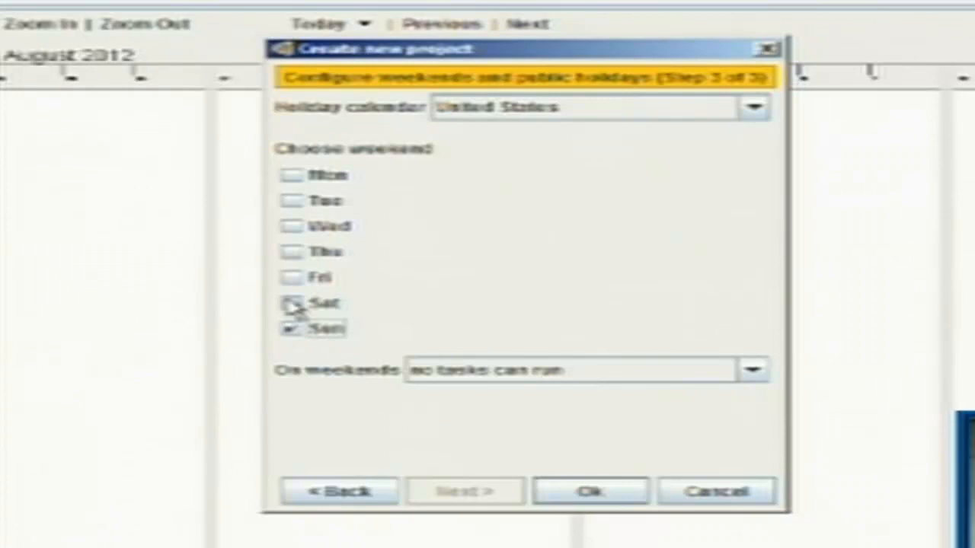
- Mark Saturday and Sunday as weekend days and keep 'no tasks can run' on weekends
click(291, 308)
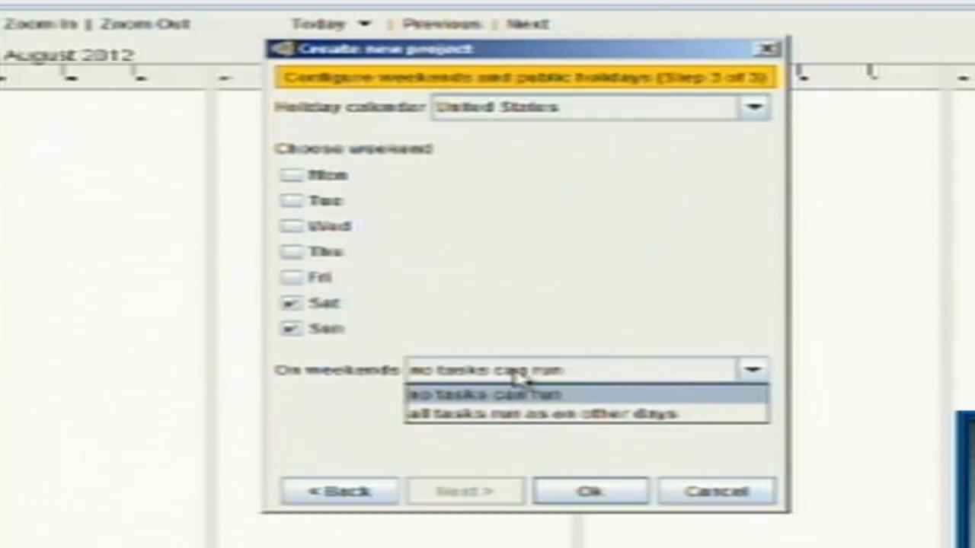
click(484, 395)
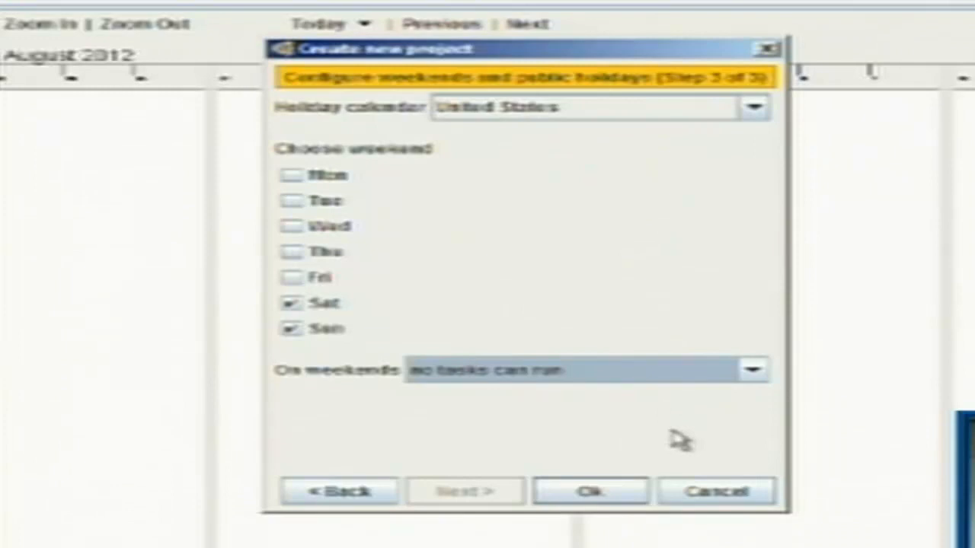
mouse_move(762, 286)
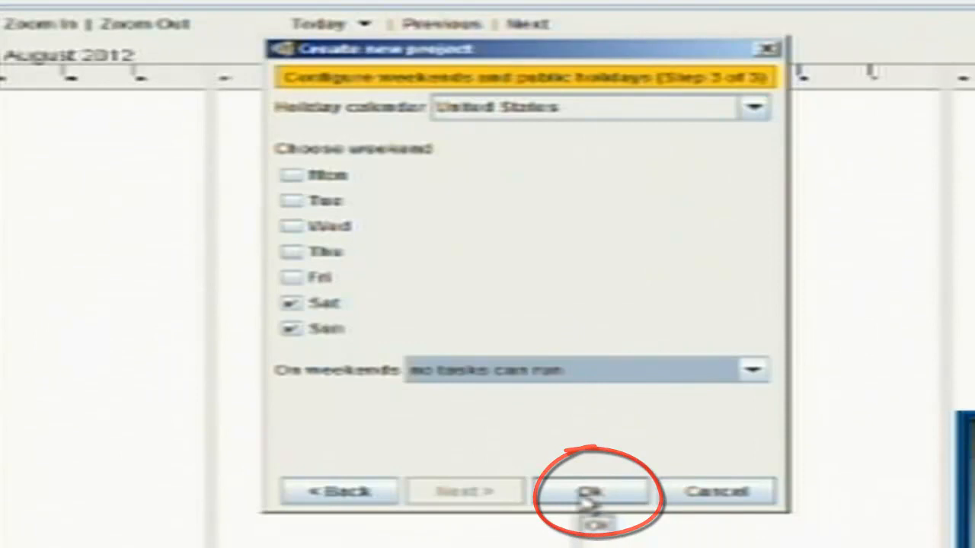
- Confirm the Create new project wizard with Ok
click(589, 489)
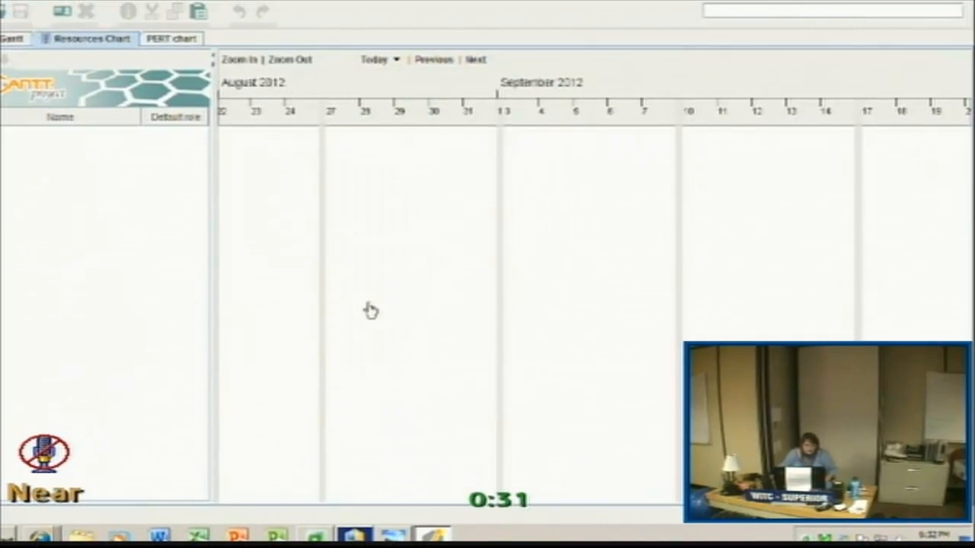
mouse_move(257, 288)
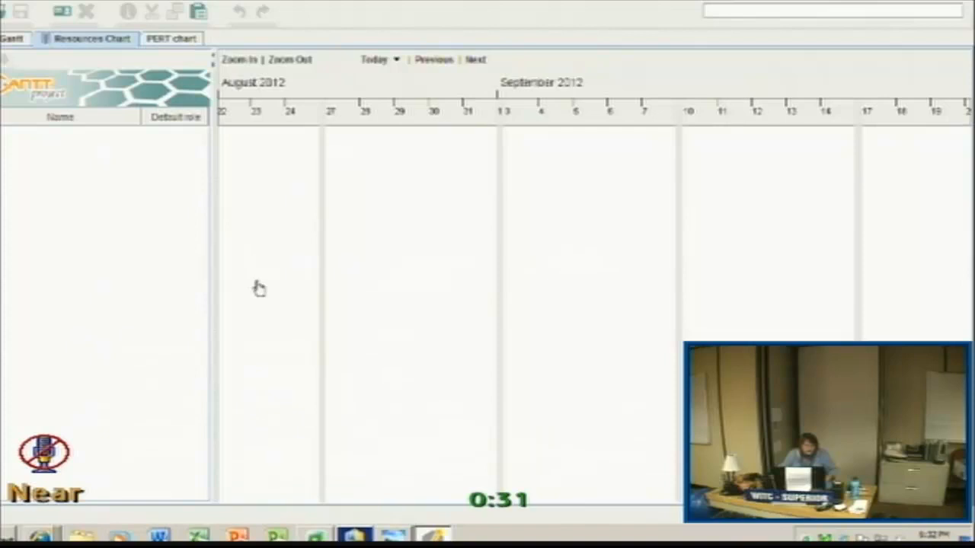
click(8, 8)
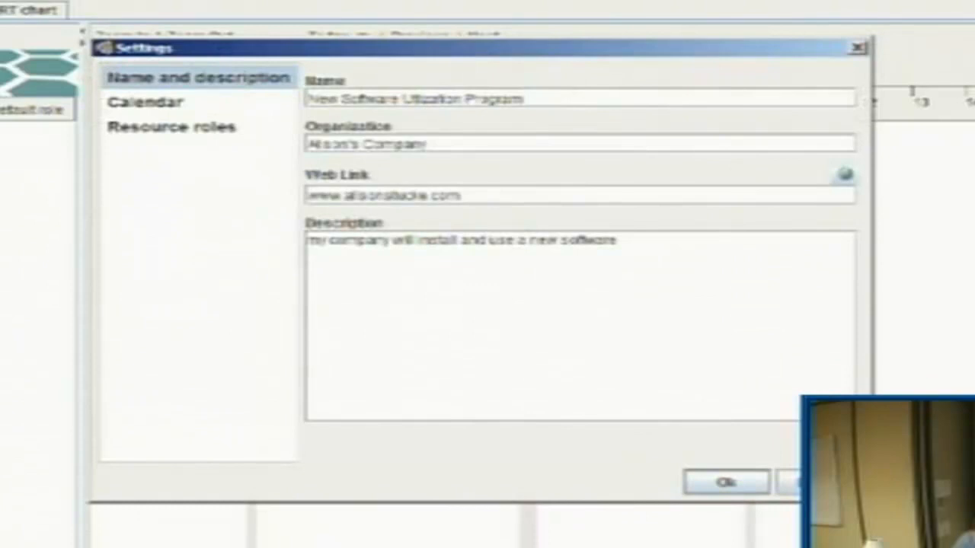
mouse_move(239, 295)
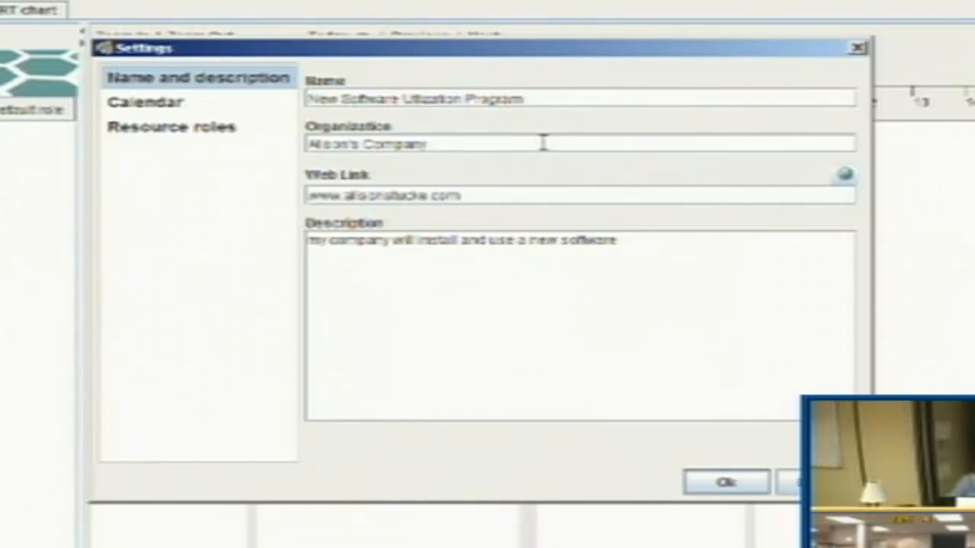
mouse_move(490, 198)
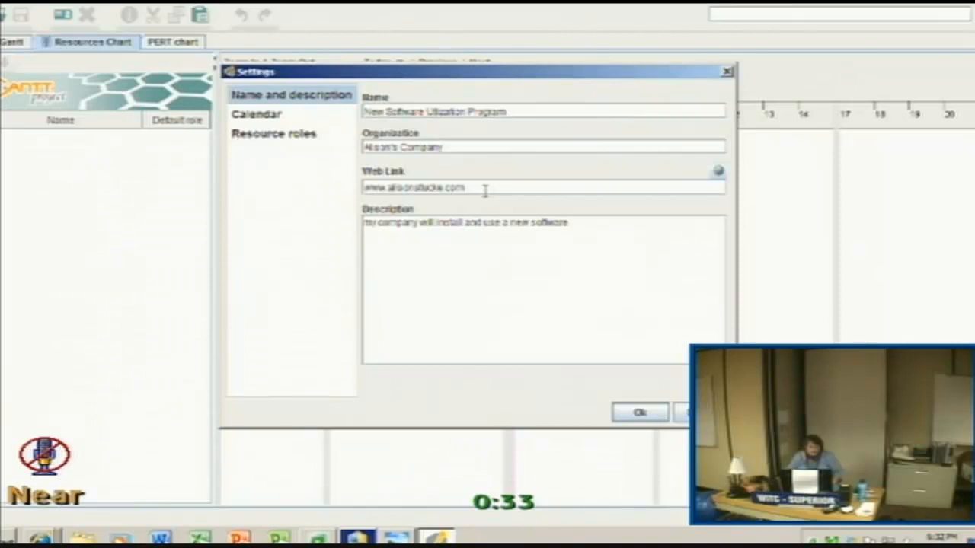
- Select 'Move tasks starting on Sep 11, 2012 and reschedule the remaining' in Calendar settings
click(256, 114)
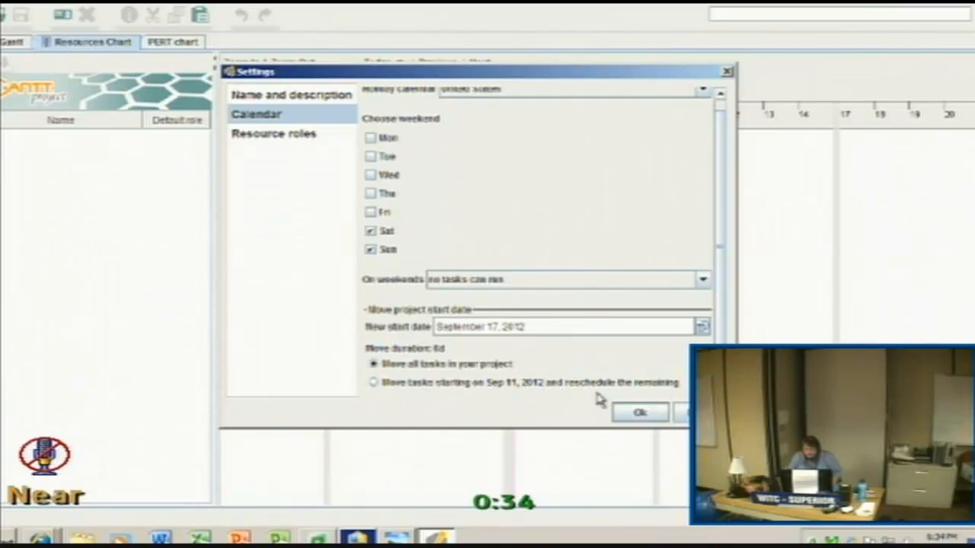
mouse_move(566, 392)
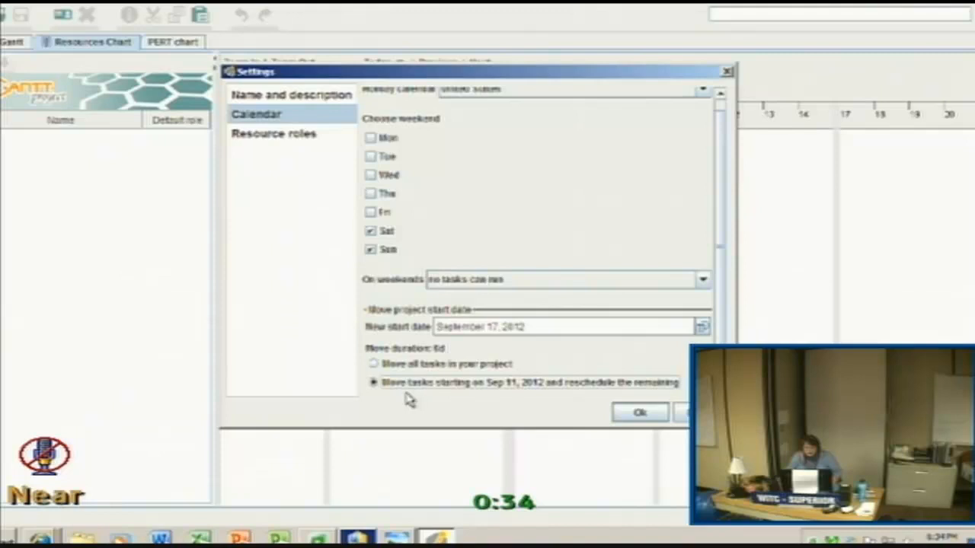
mouse_move(520, 356)
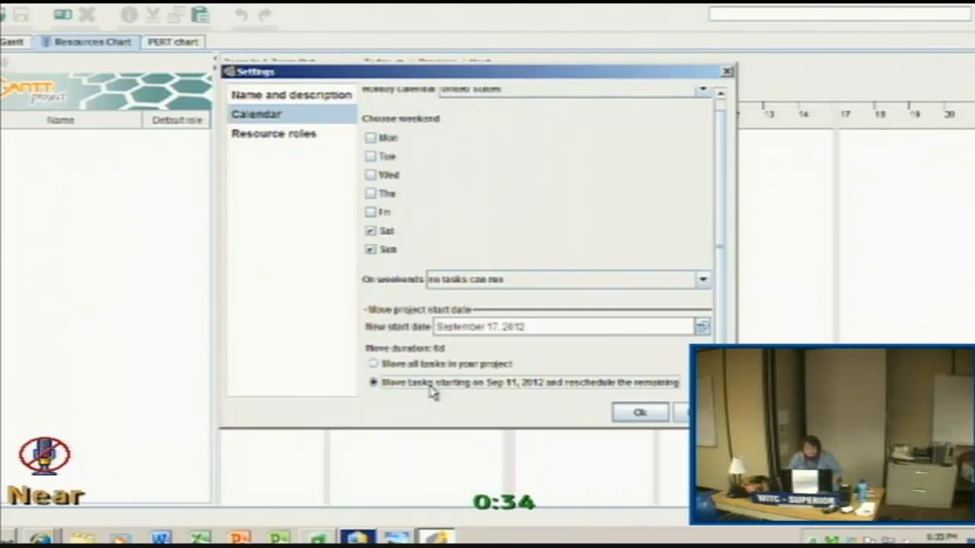
- Apply the calendar settings and reopen Project Properties
click(639, 412)
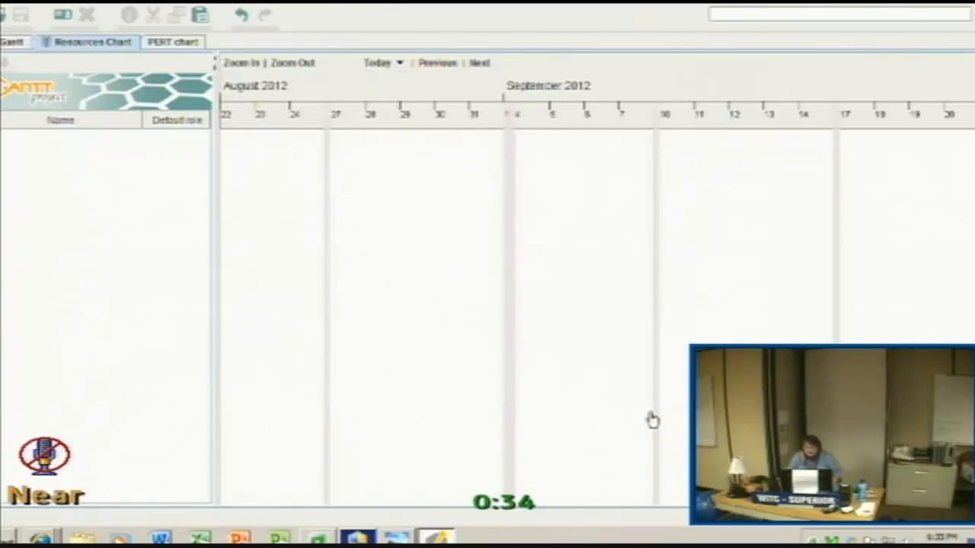
click(12, 16)
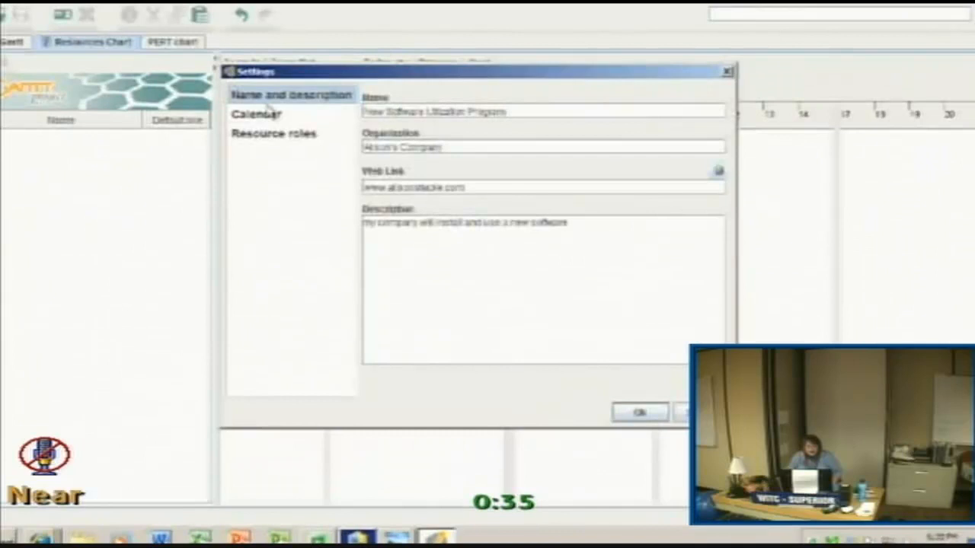
- Show the empty Resource roles section of the project settings
click(275, 134)
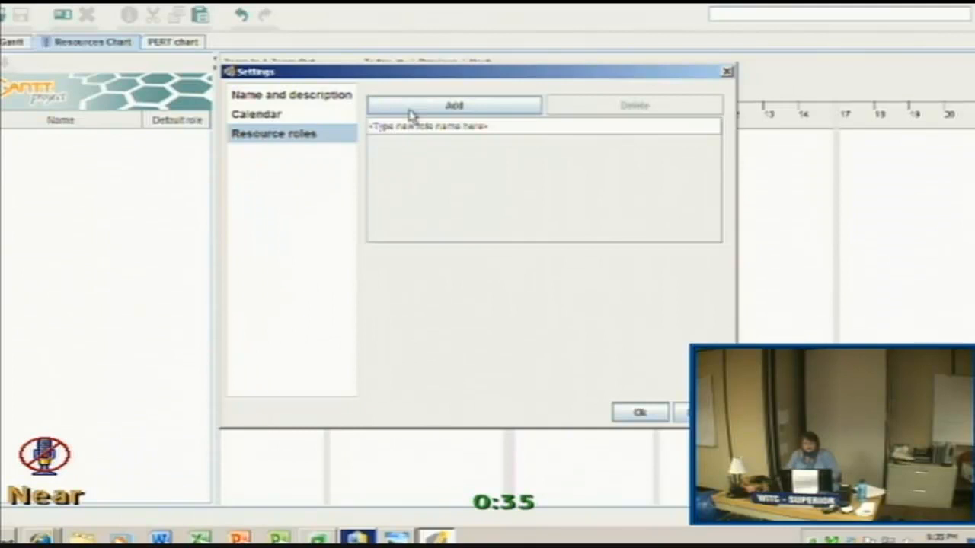
- Add resource roles Information Technology Specialist and Staff Writer after Accountant
click(454, 105)
text(Project Manager)
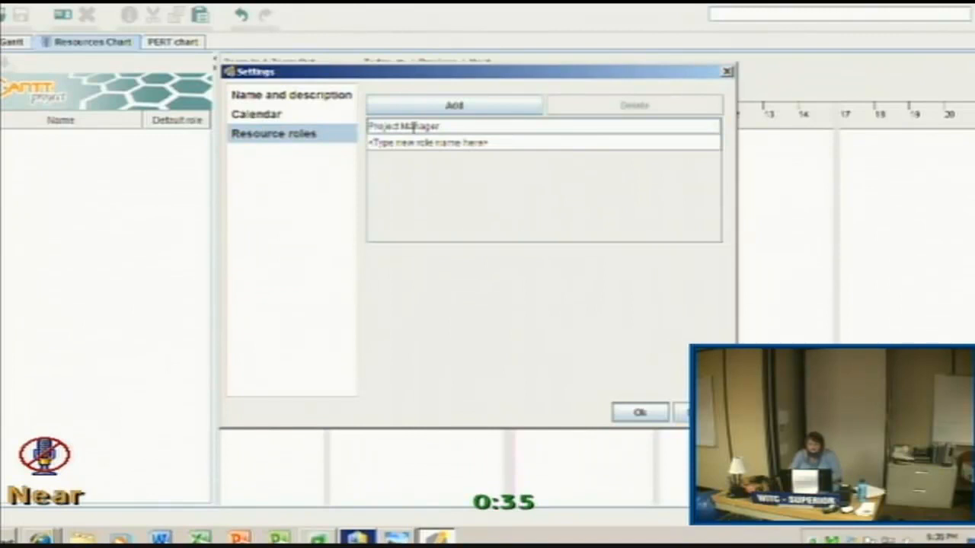
text(Accountant)
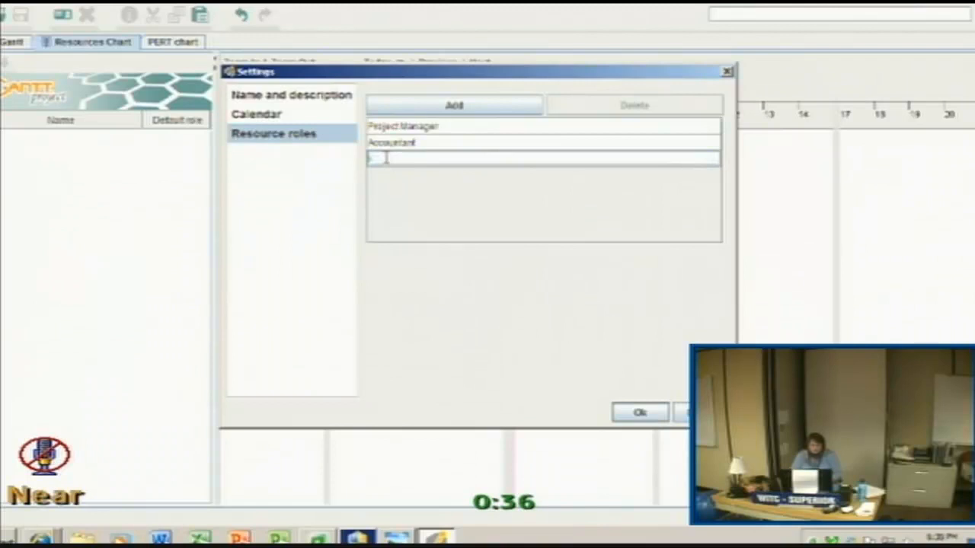
text(Information Technology Specialist)
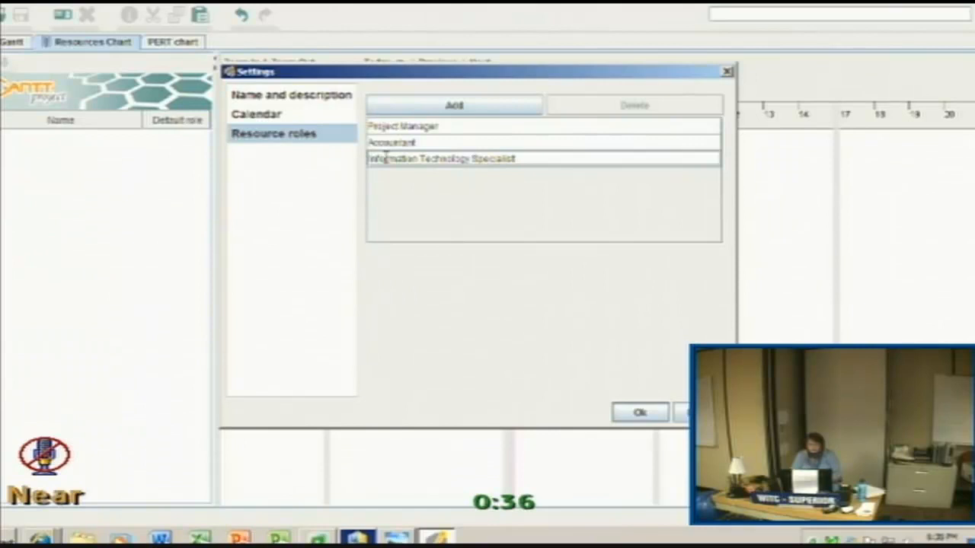
click(456, 105)
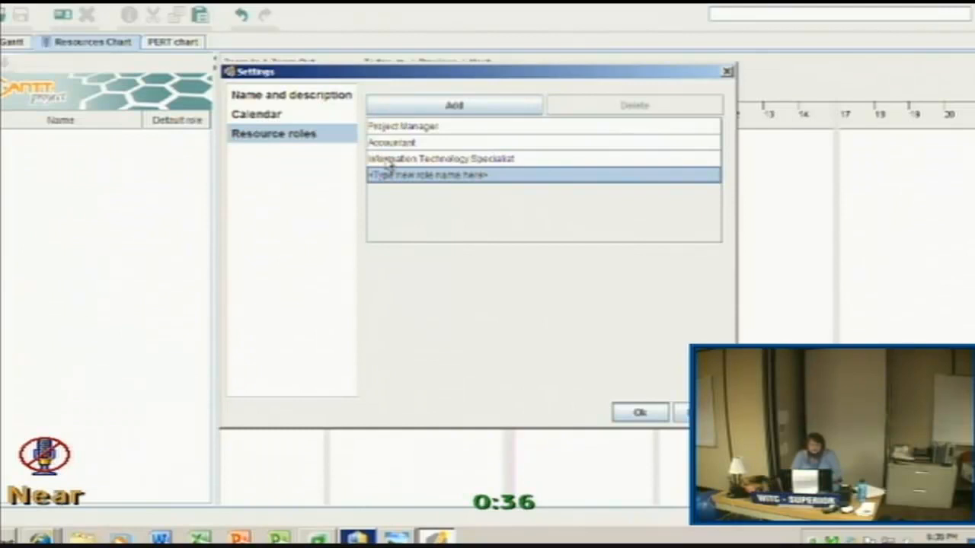
text(Staff Writer)
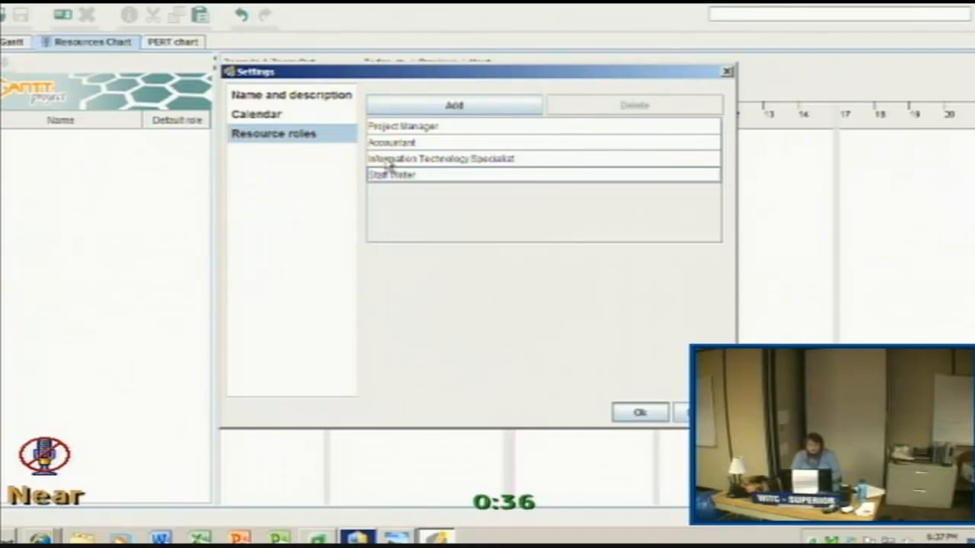
click(453, 104)
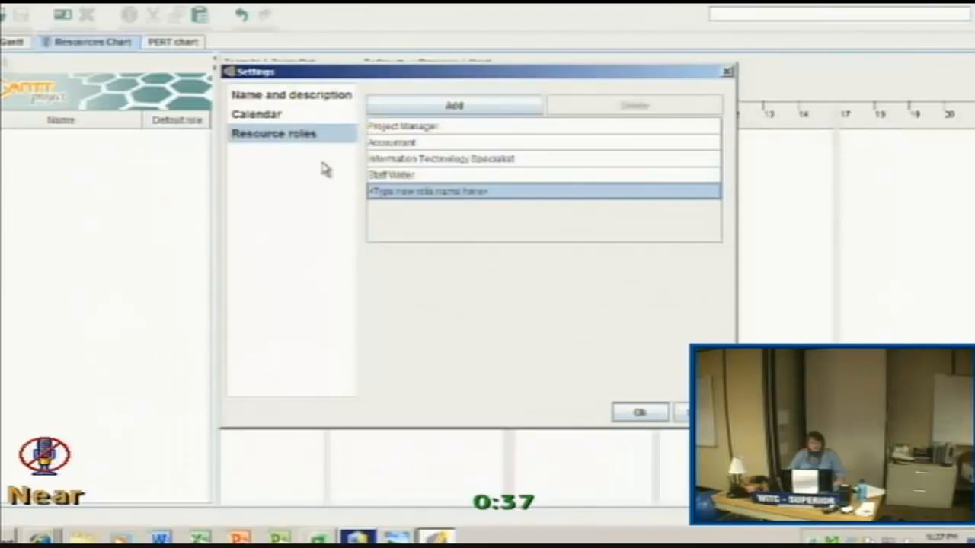
- Accept the four-role list, close Settings, and show the Project menu
click(637, 412)
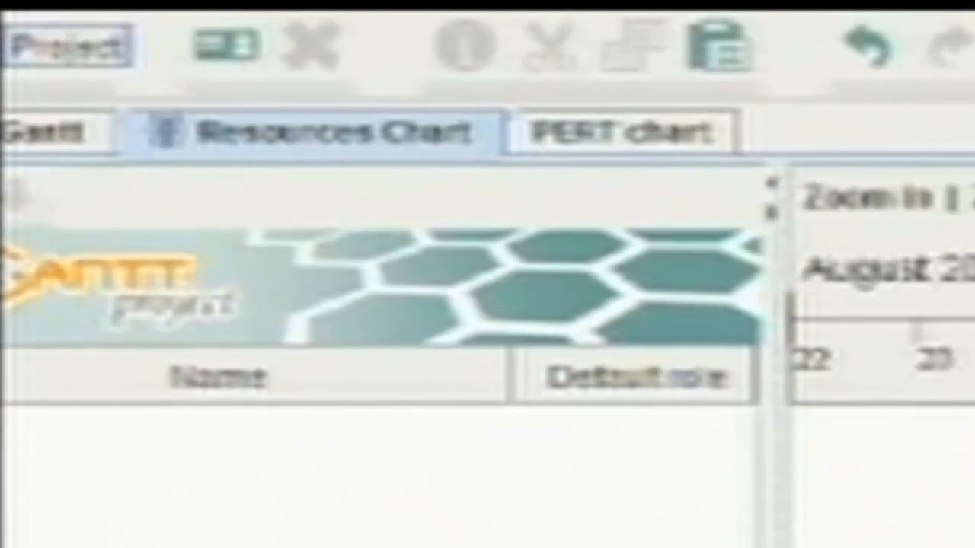
click(72, 42)
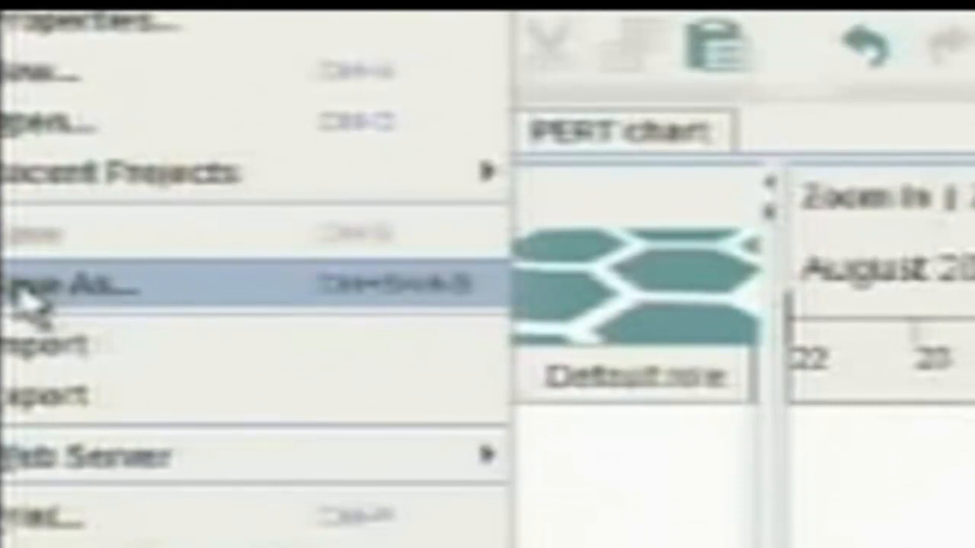
- Start Save As with the file name 'new software project'
click(76, 287)
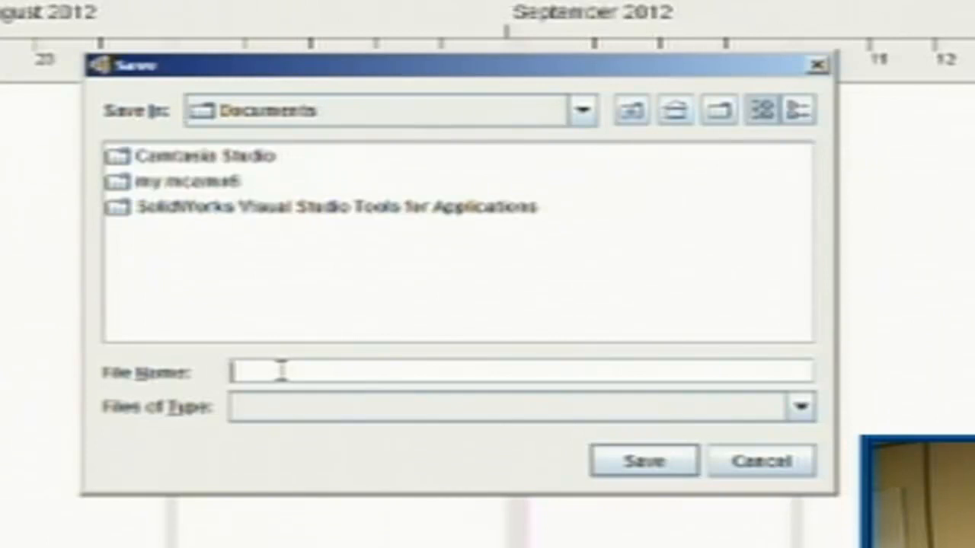
text(new software project)
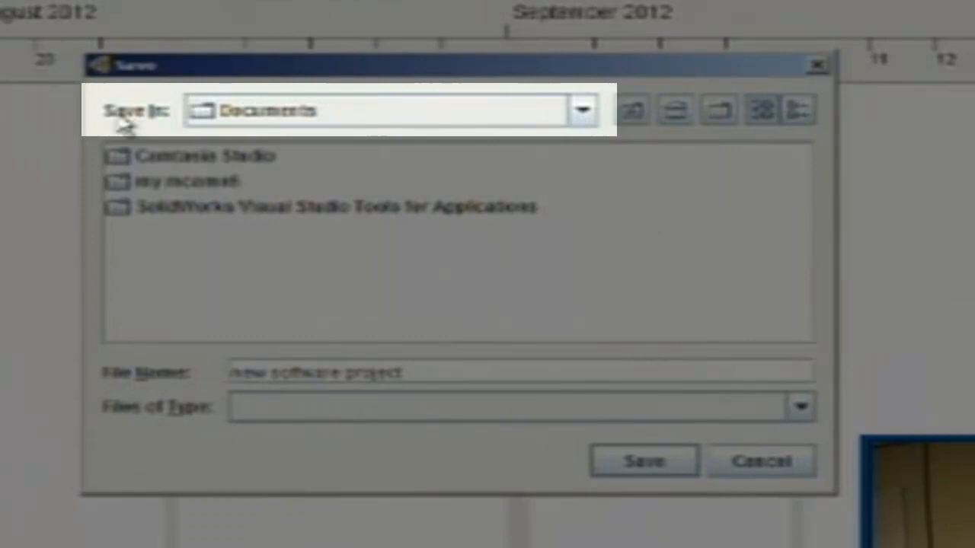
- Target the Desktop with file type GanttProject files (.gan, .xml)
click(585, 111)
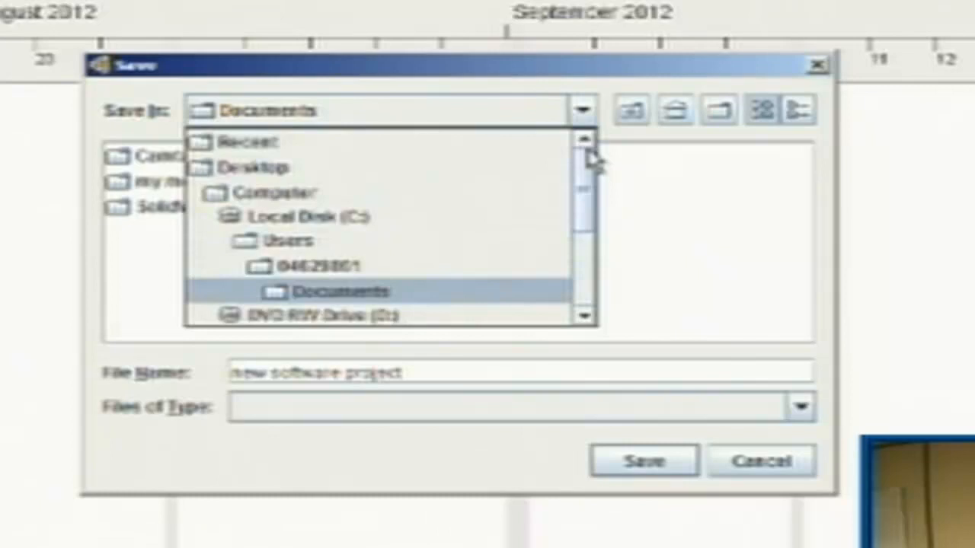
click(245, 166)
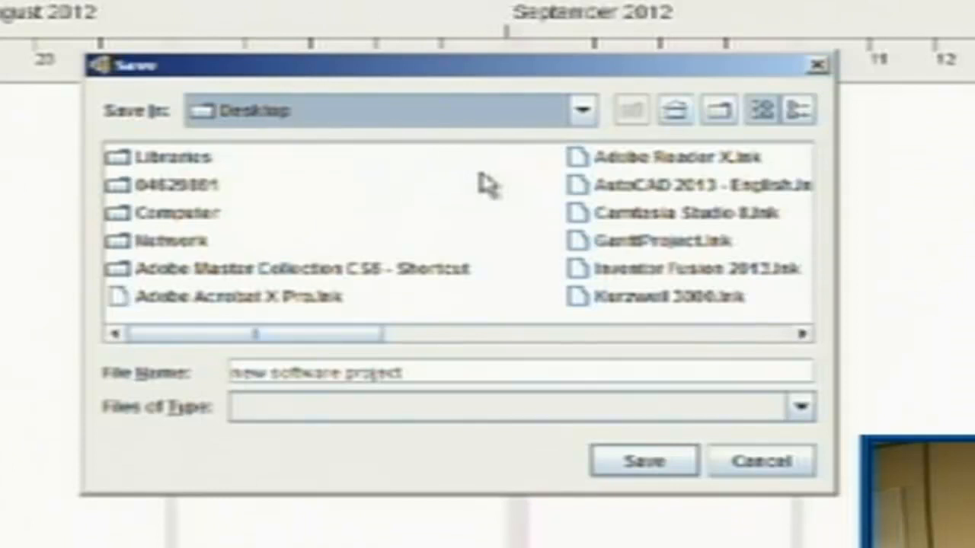
mouse_move(455, 169)
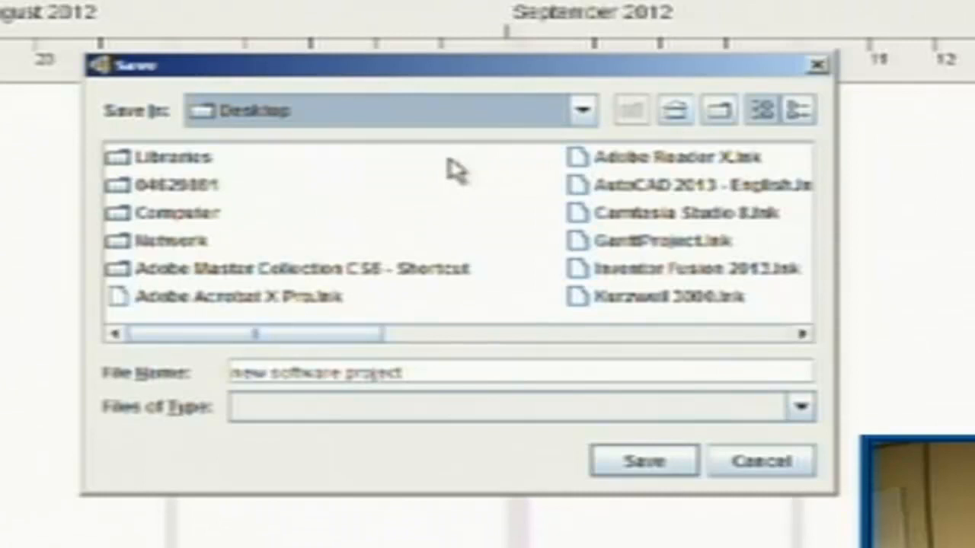
mouse_move(319, 94)
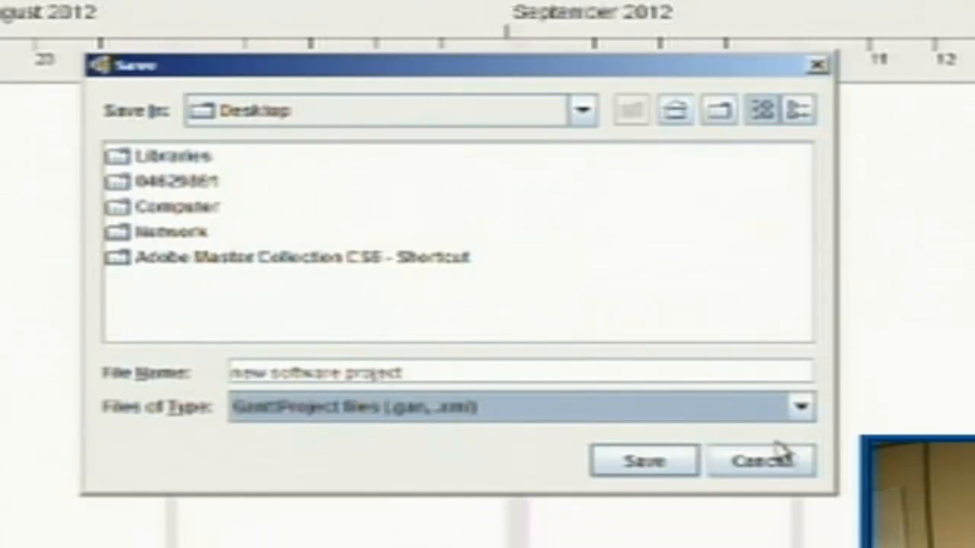
click(641, 461)
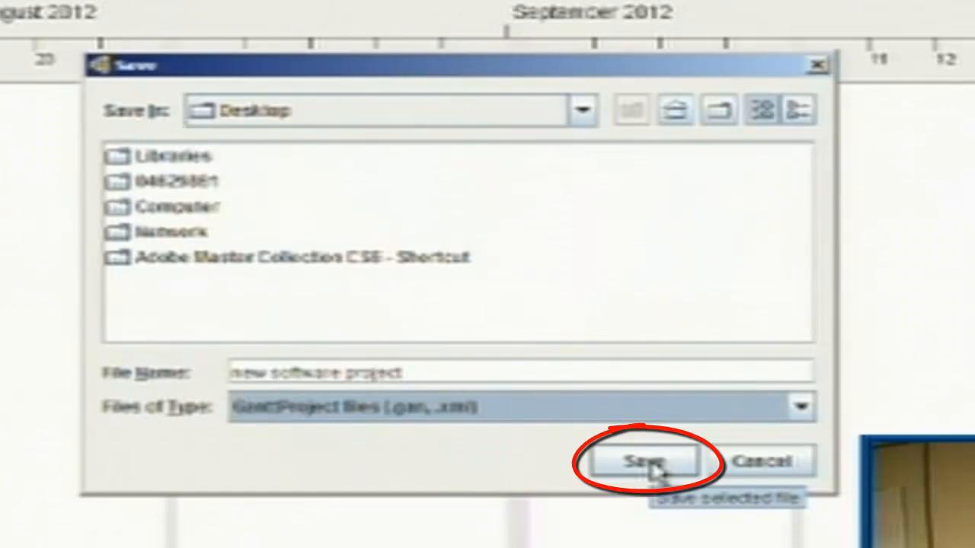
- Save 'new software project' to the Desktop, returning to the Resources Chart
click(651, 462)
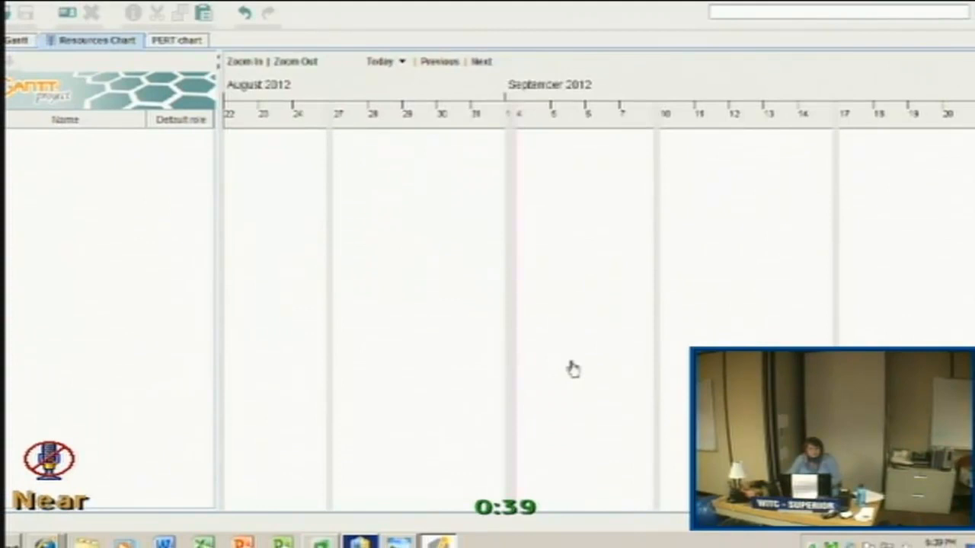
mouse_move(581, 281)
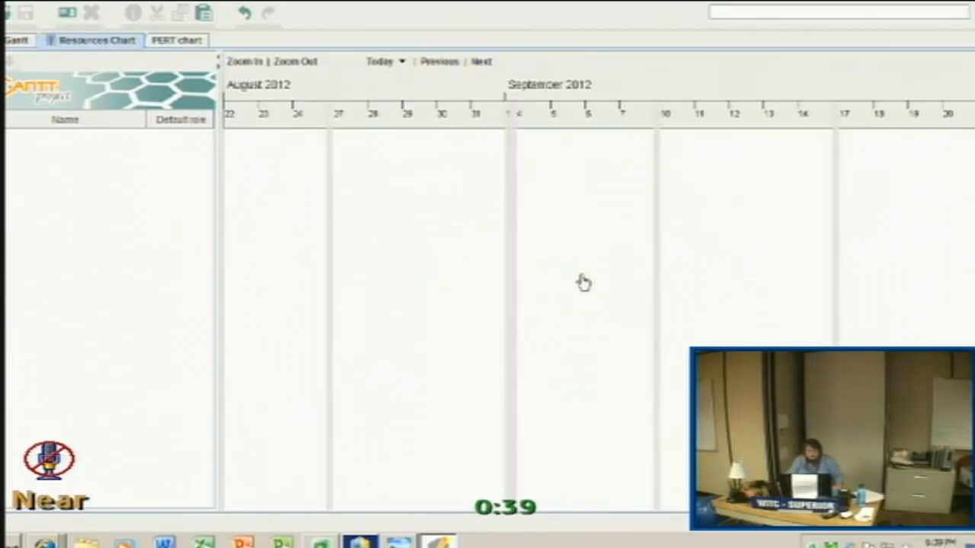
mouse_move(484, 259)
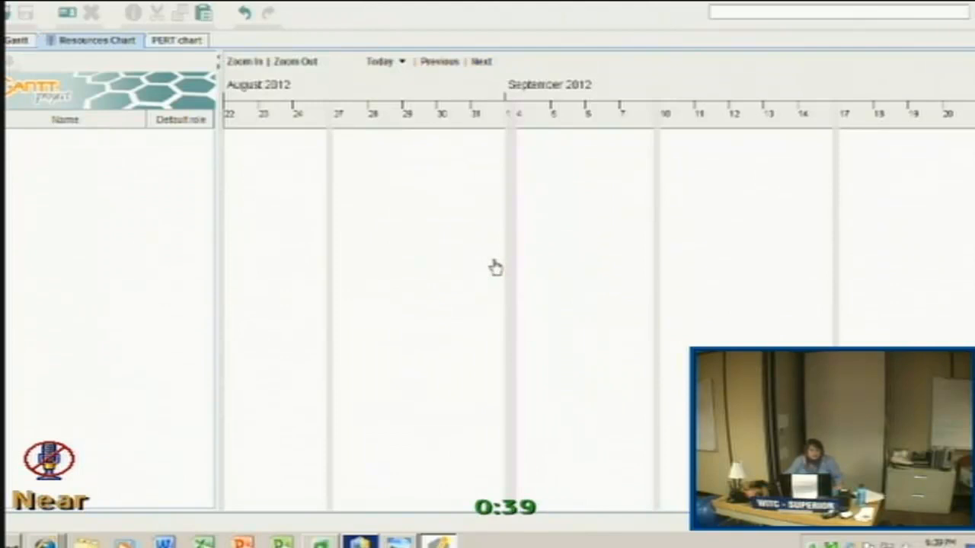
mouse_move(543, 306)
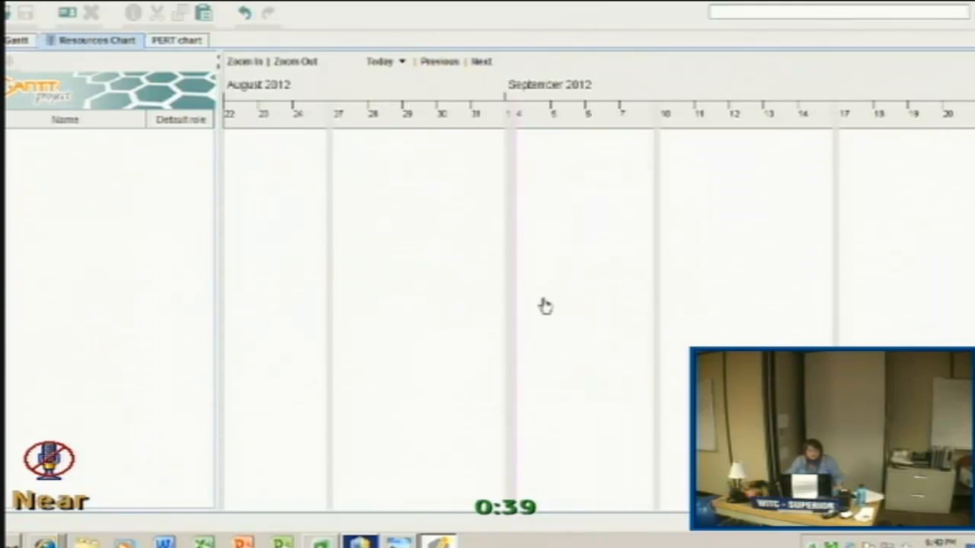
mouse_move(617, 317)
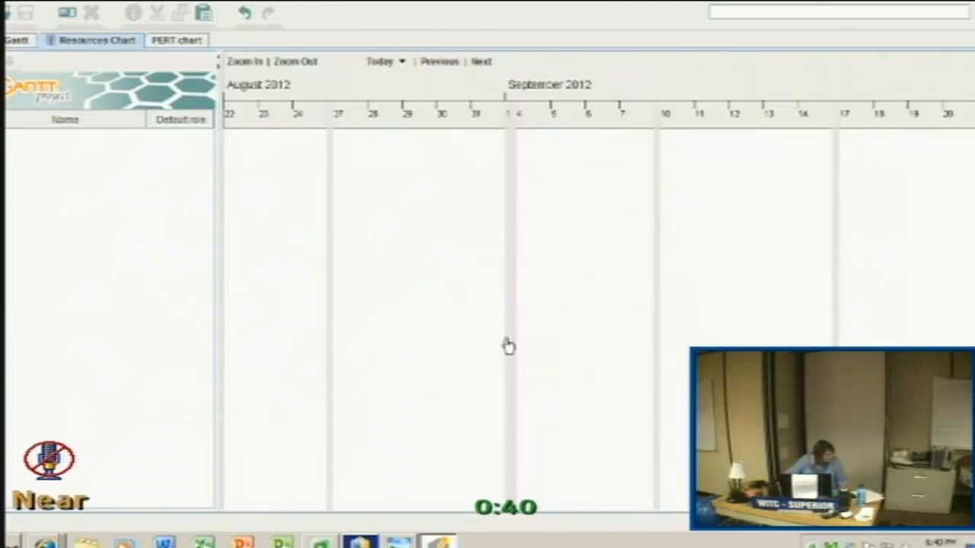
mouse_move(377, 279)
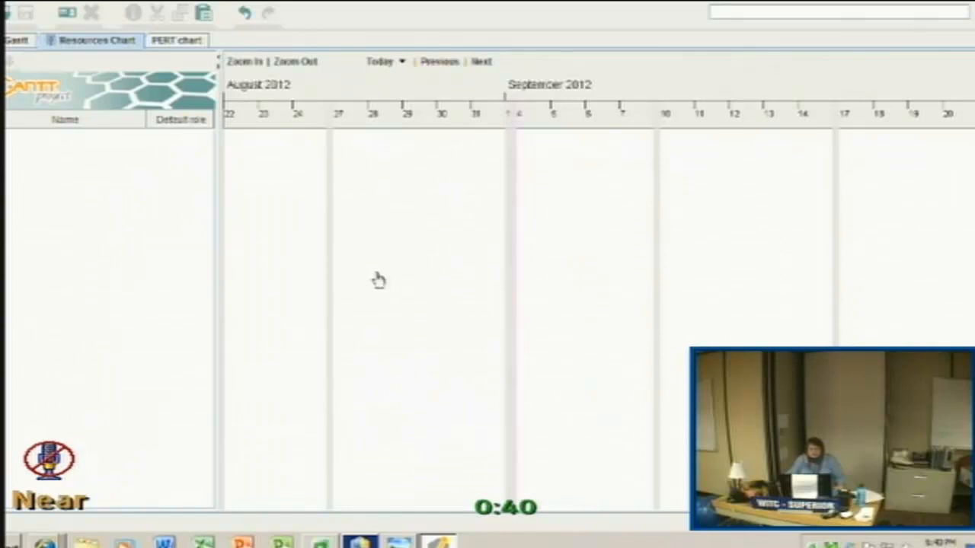
mouse_move(461, 310)
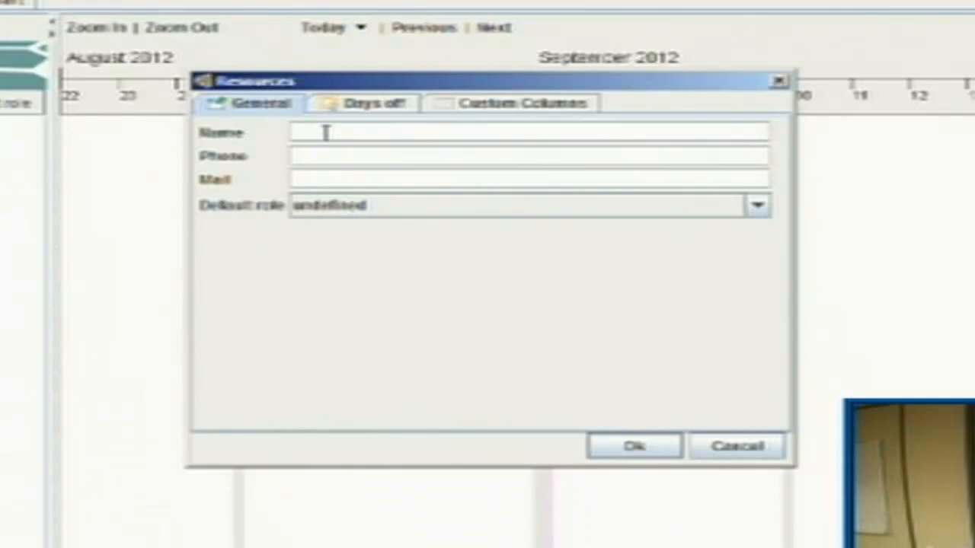
text(s)
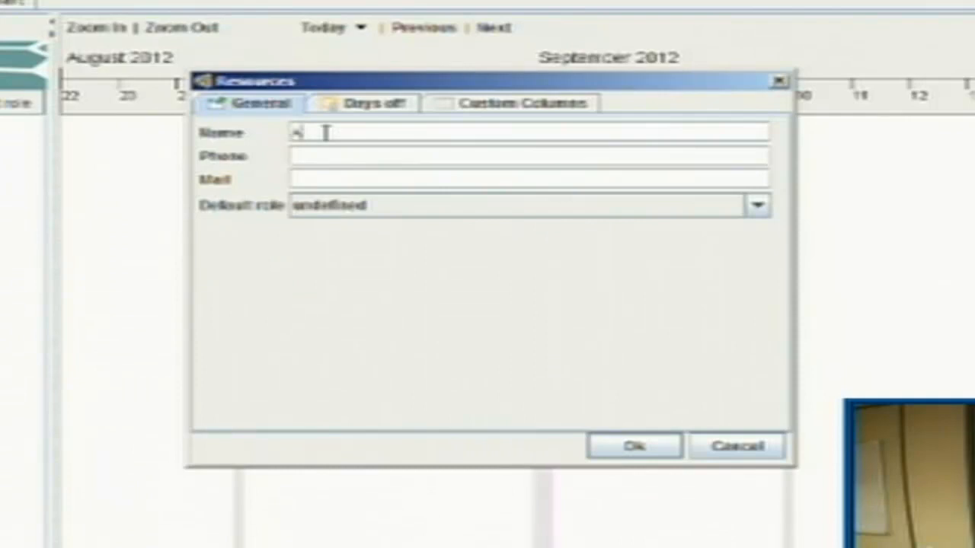
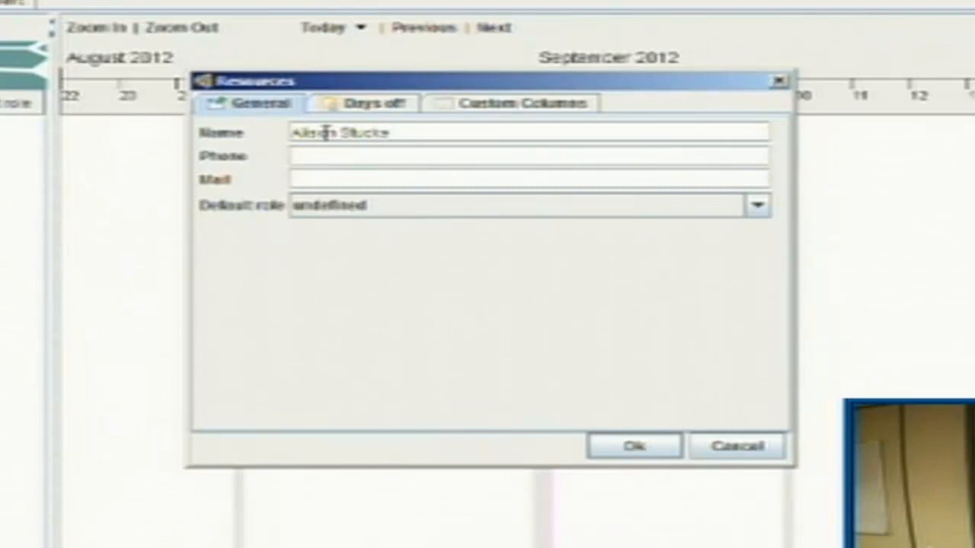
text(218)
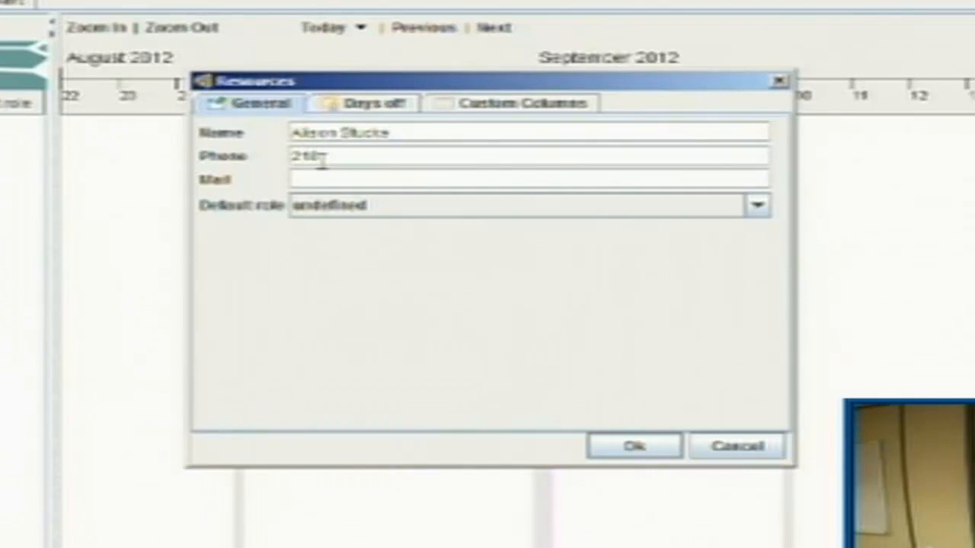
text(555-5555)
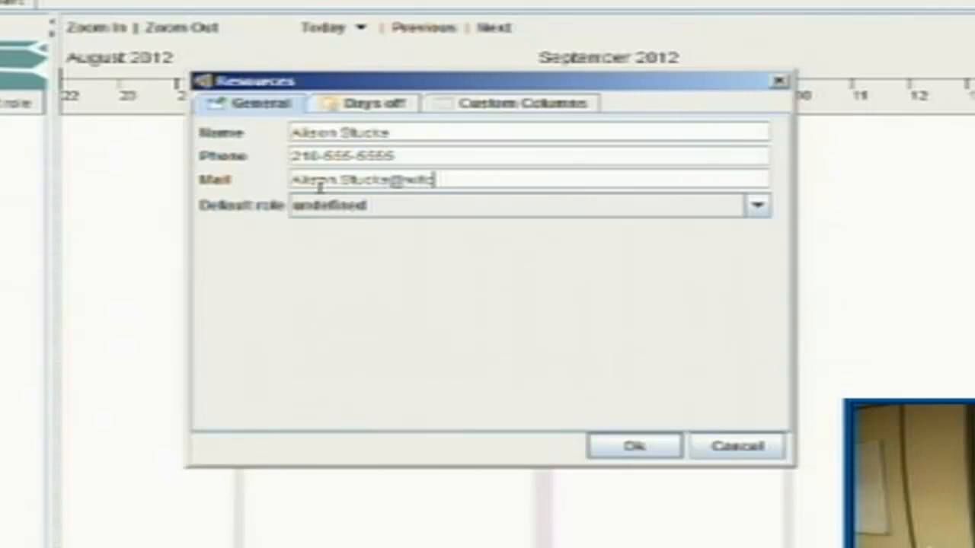
text(.edu)
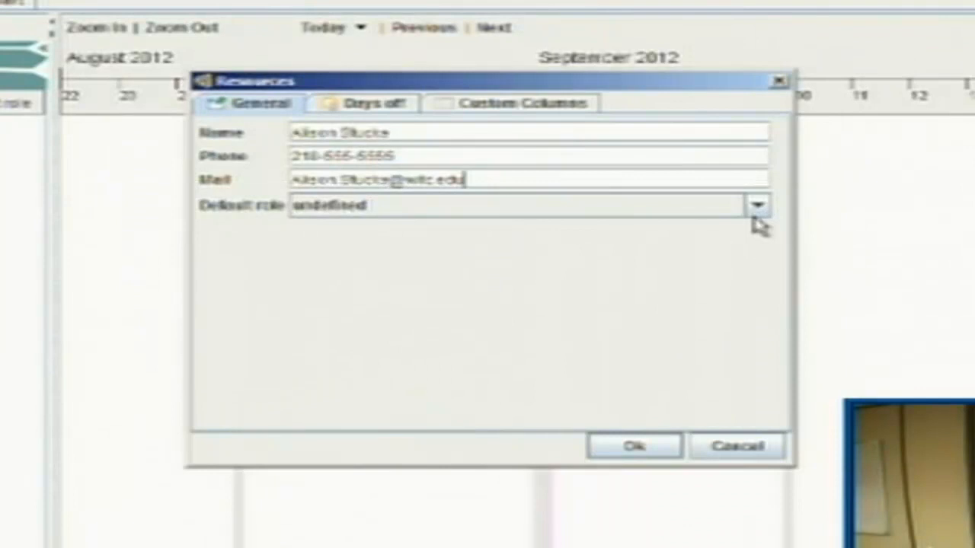
click(758, 206)
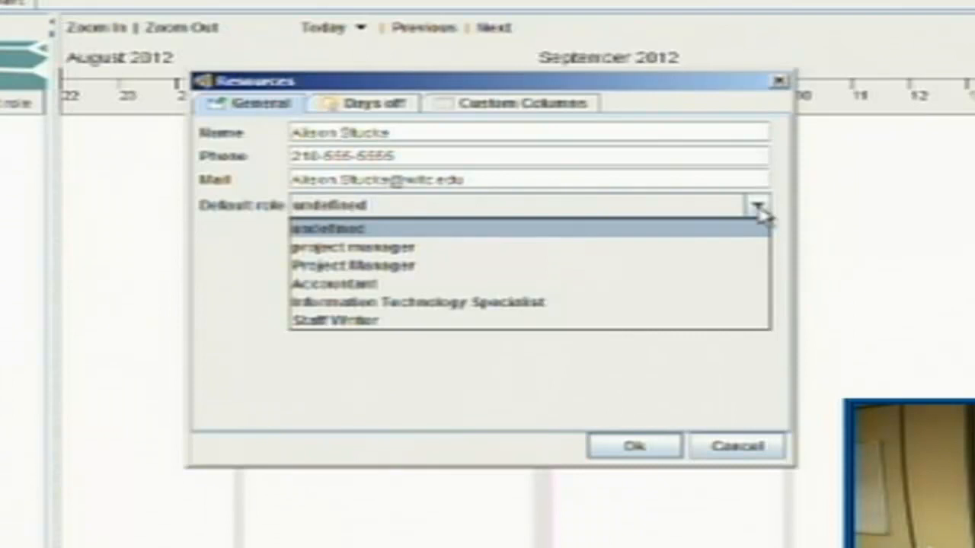
mouse_move(741, 273)
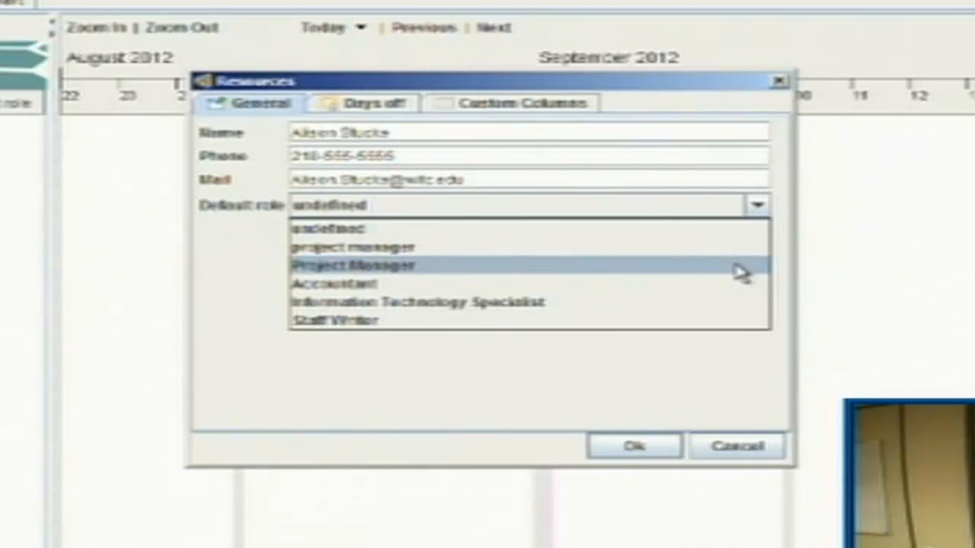
click(353, 265)
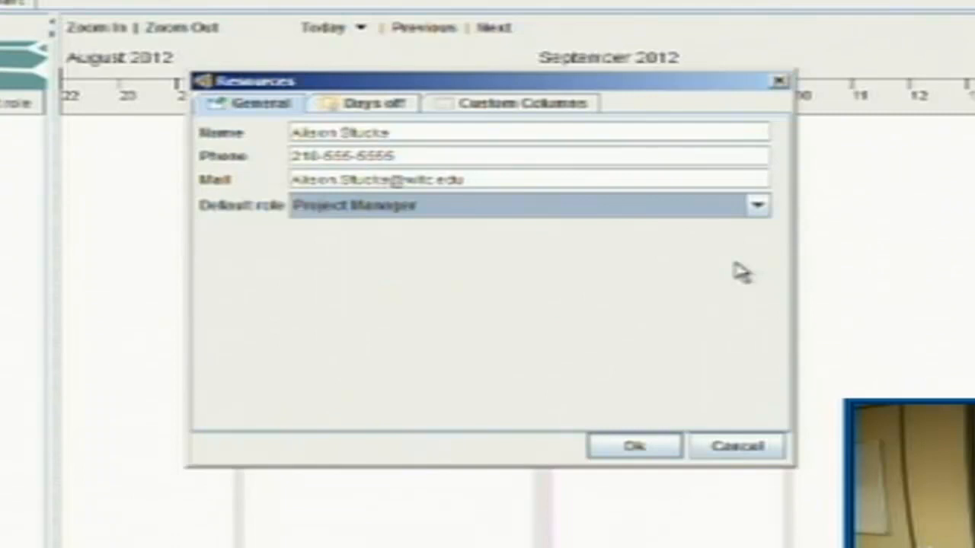
click(363, 104)
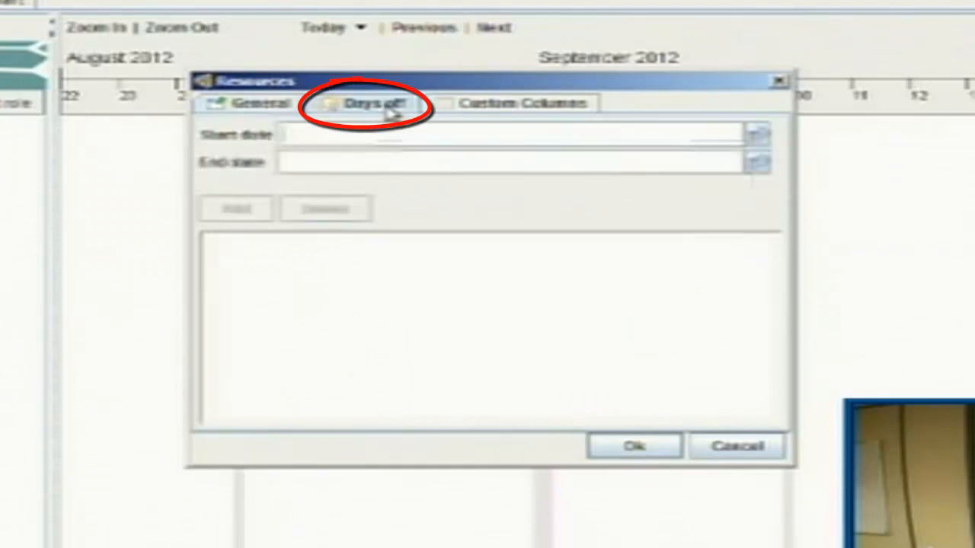
- Add a days-off period from September 19 to November 12, 2012
click(365, 104)
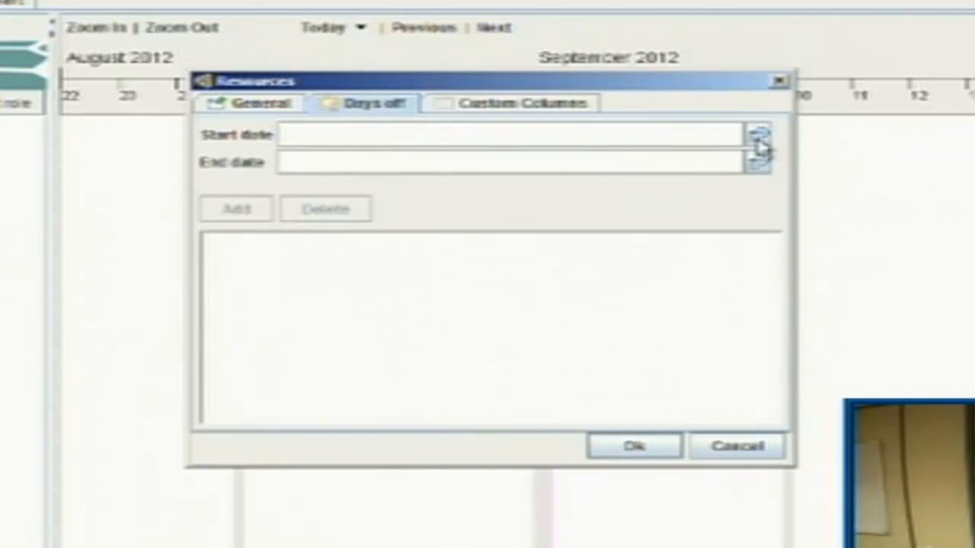
click(760, 138)
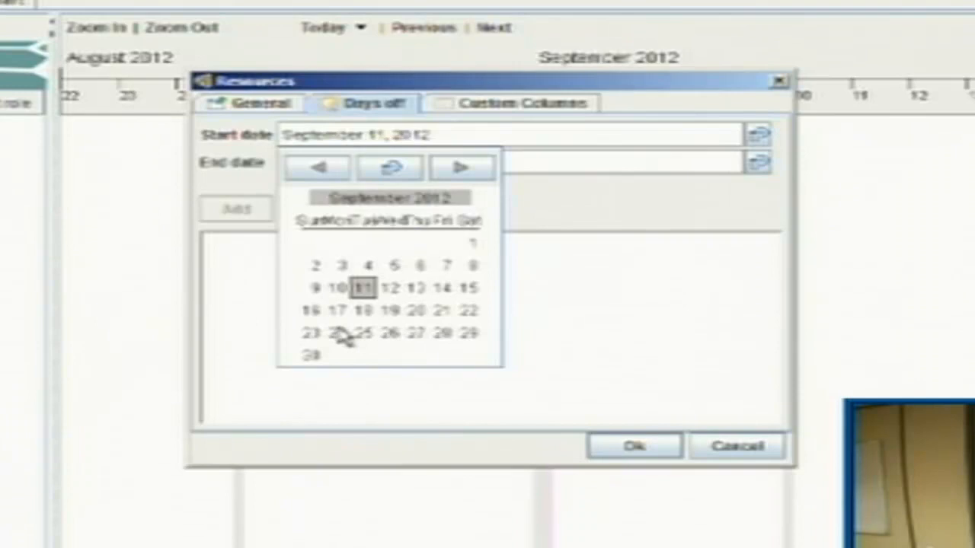
mouse_move(331, 333)
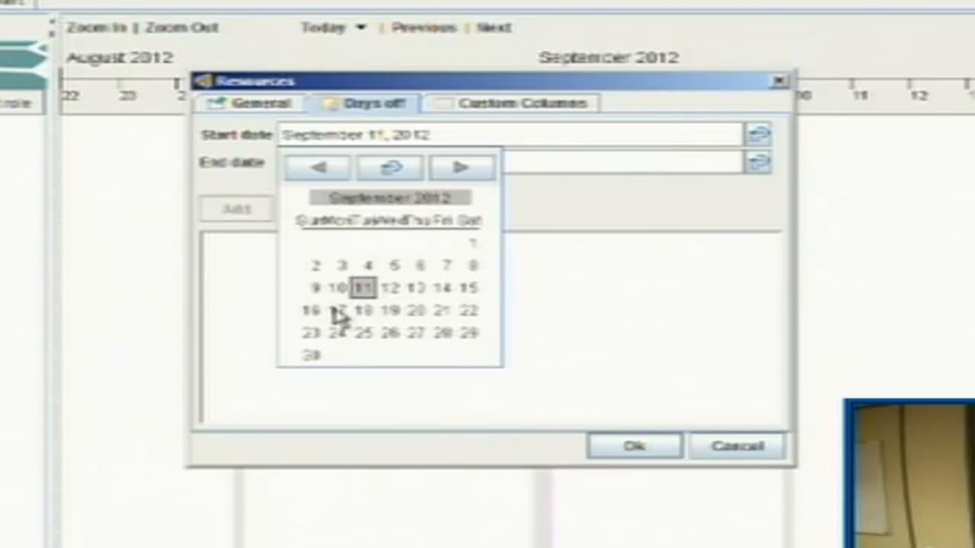
mouse_move(337, 331)
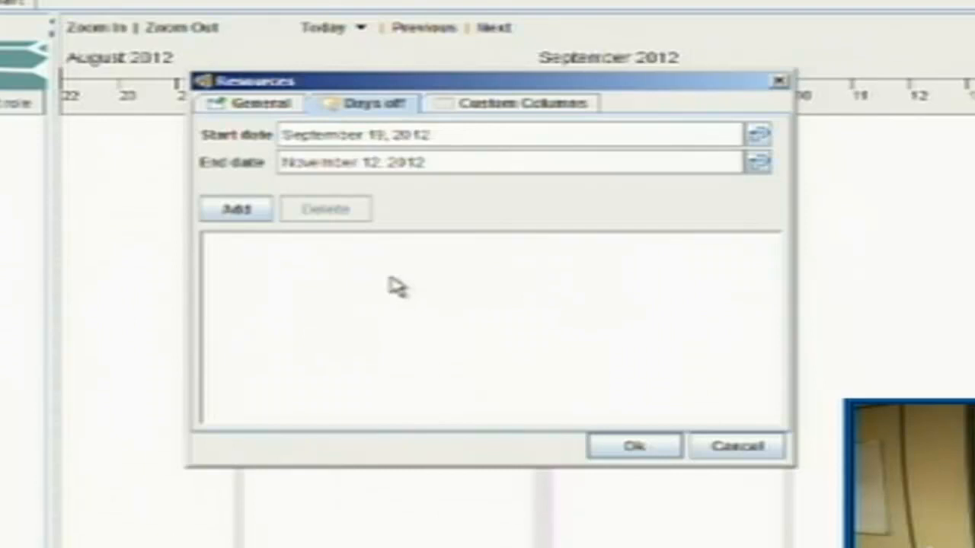
mouse_move(412, 252)
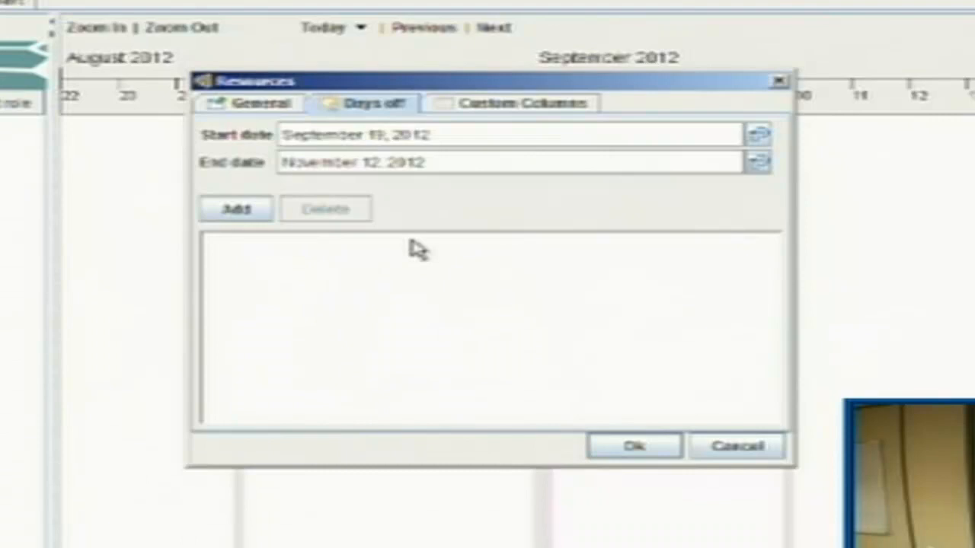
click(513, 103)
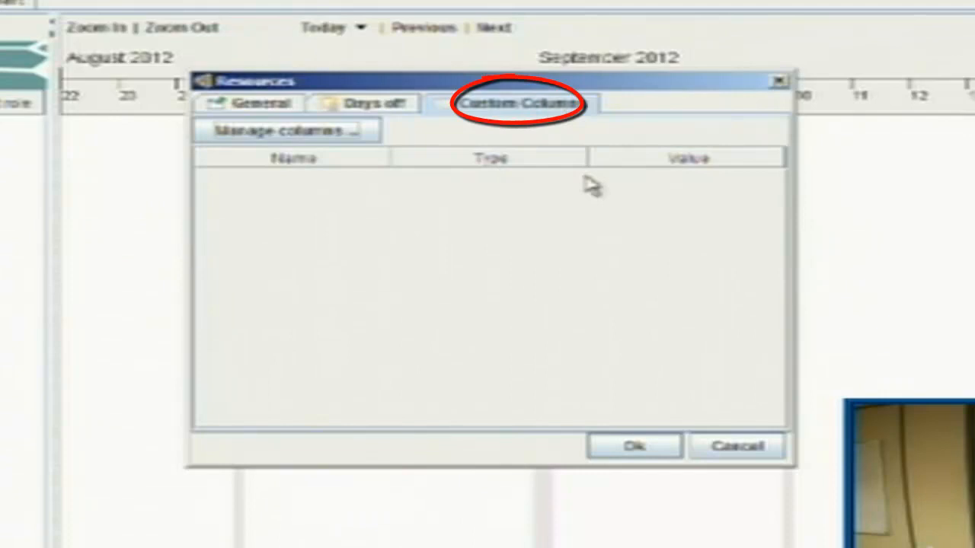
- Confirm the resource's details and days off, closing the Resources dialog
click(375, 103)
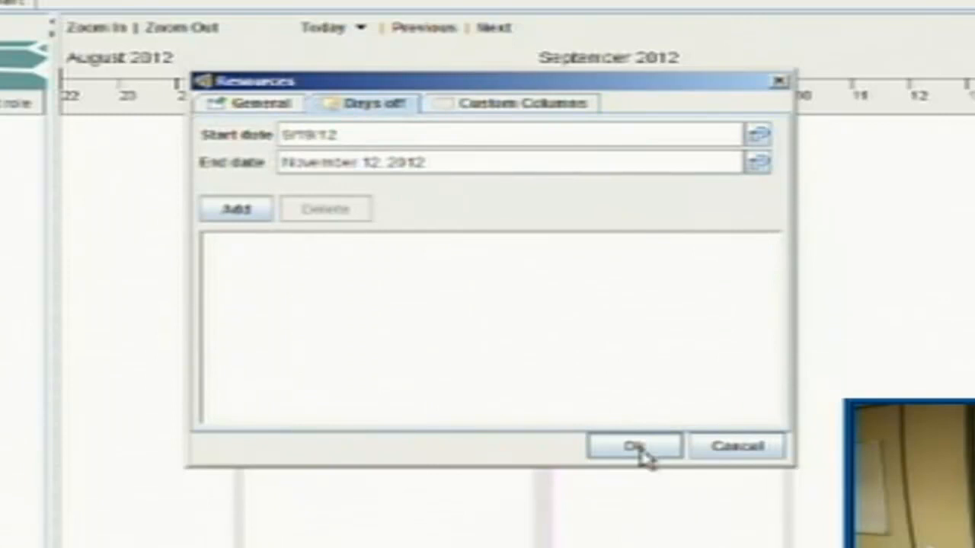
click(632, 446)
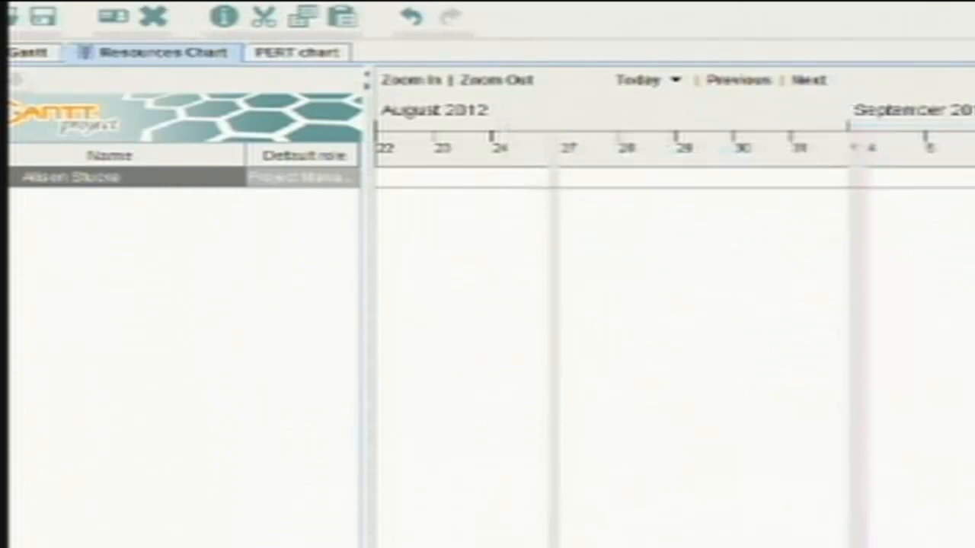
mouse_move(236, 309)
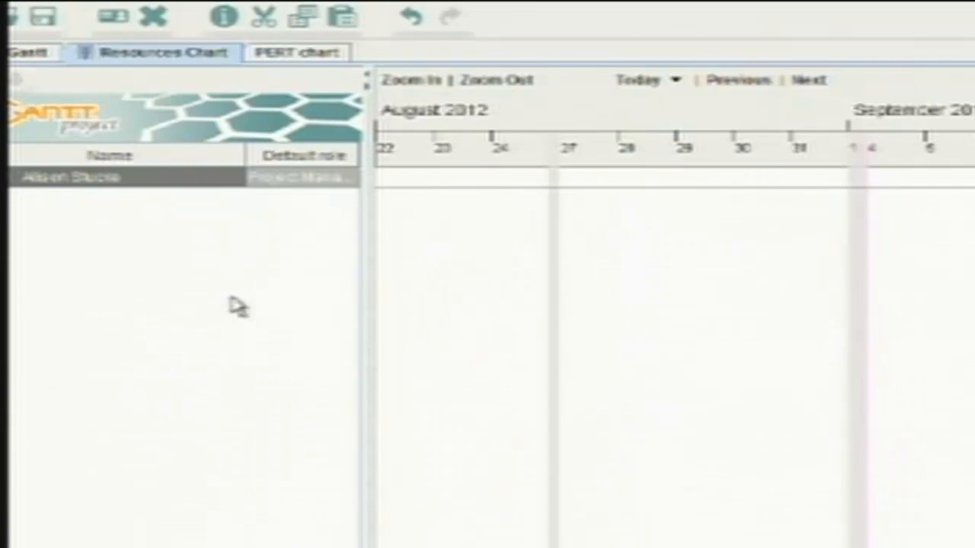
- Add resource John Smith with phone xxx-xxx-xxxx, mail address and a default role
right_click(68, 176)
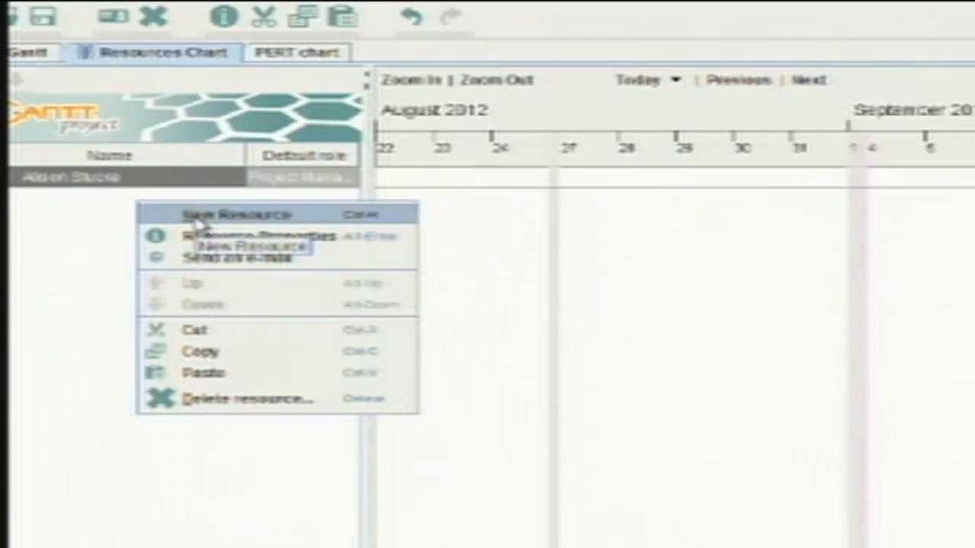
click(221, 214)
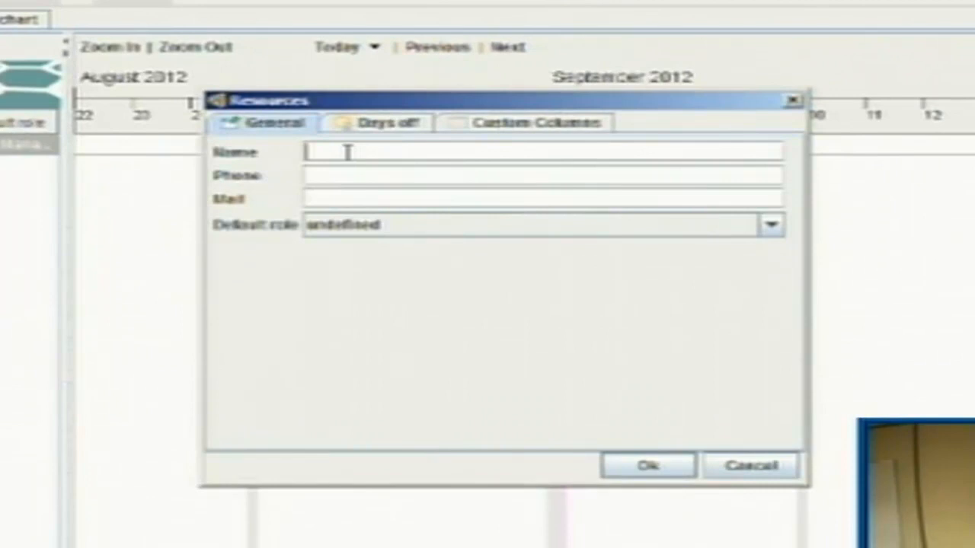
text(John Smith)
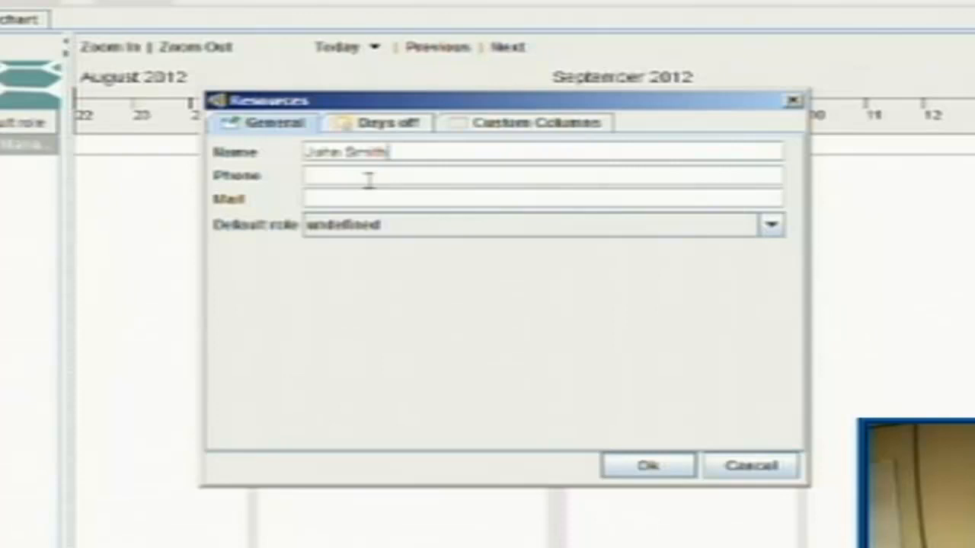
text(xxx-xxx-xxxx)
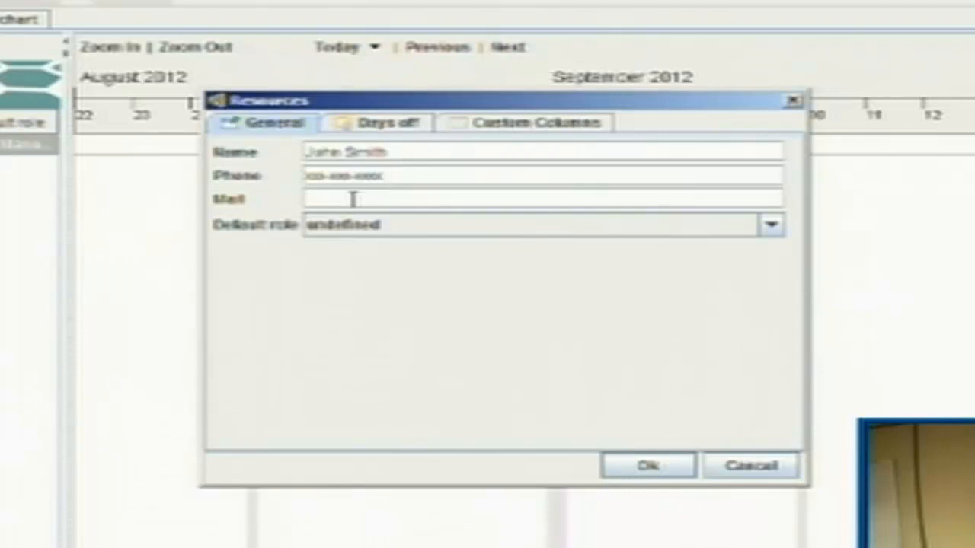
click(773, 224)
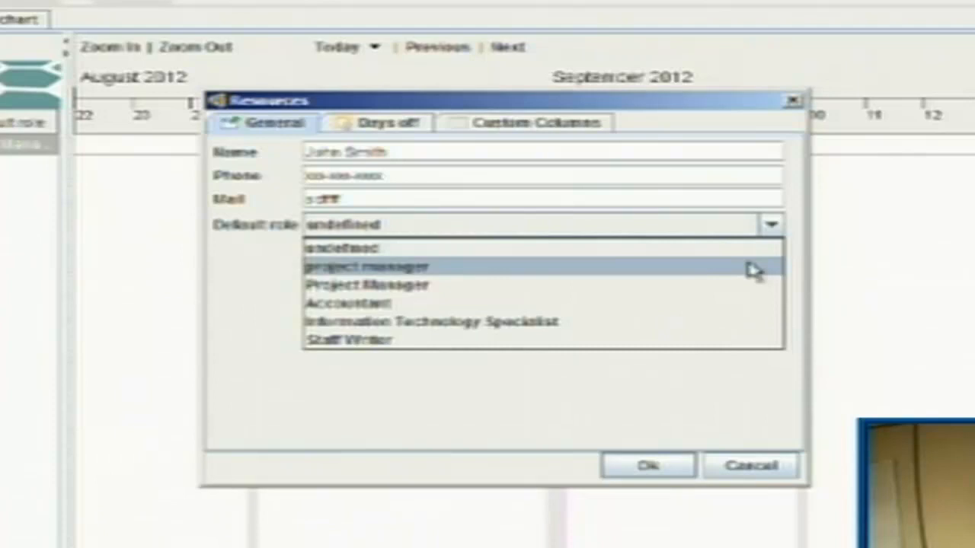
click(386, 122)
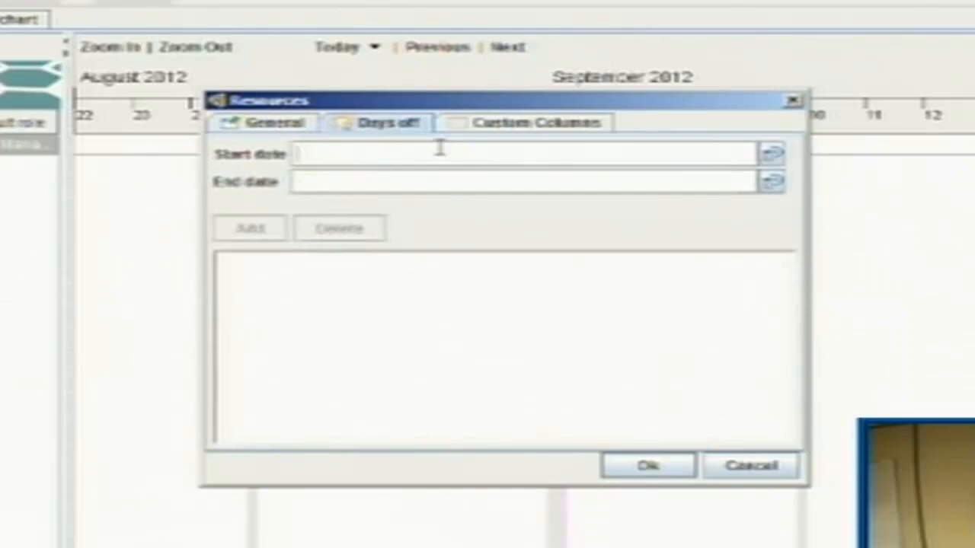
- Enter September 17, 2012 as the second resource's days-off start date
text(September 17, 2012)
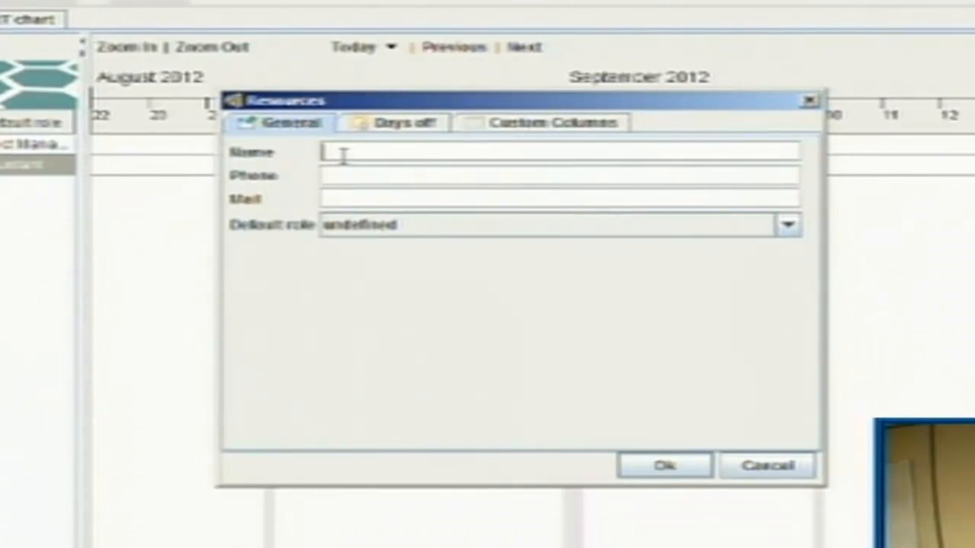
click(559, 176)
text(xxx-xxx-xxxx)
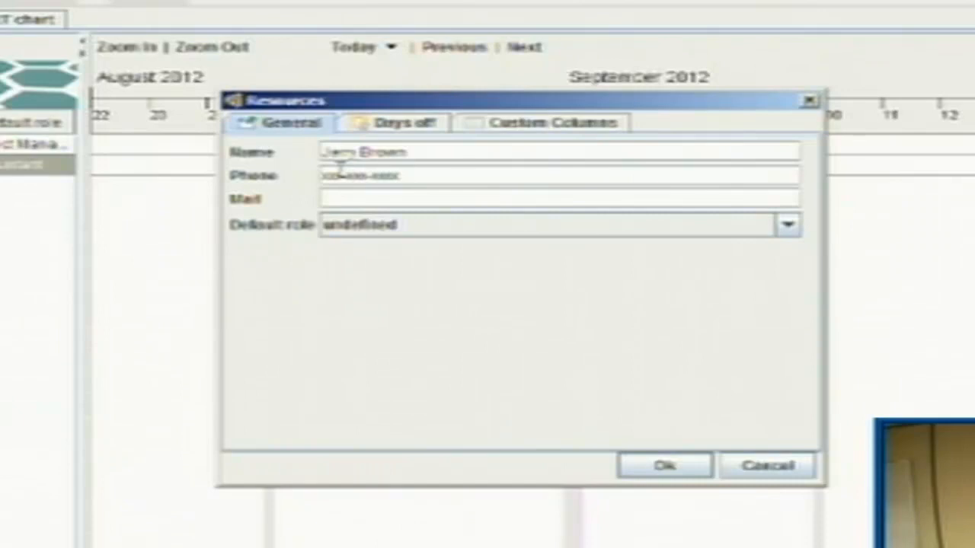
click(406, 123)
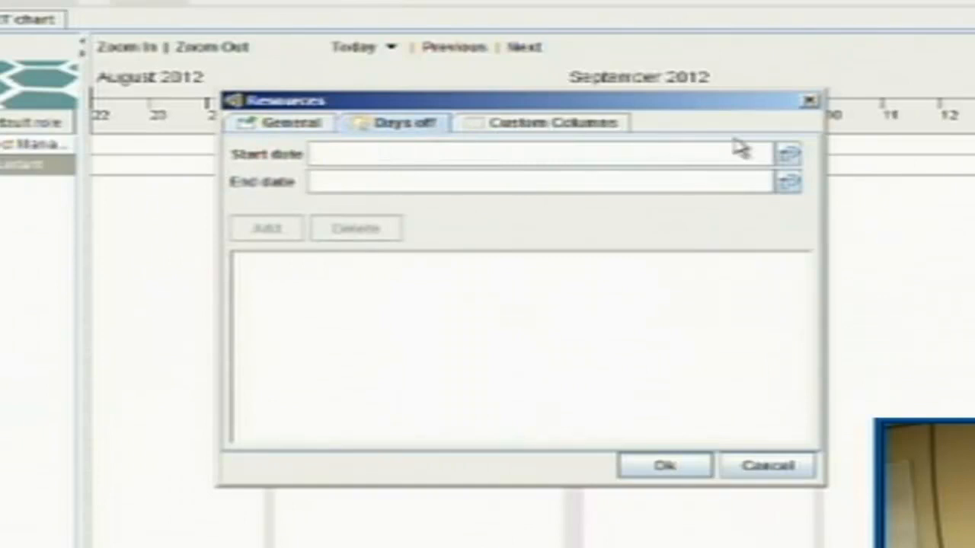
click(790, 184)
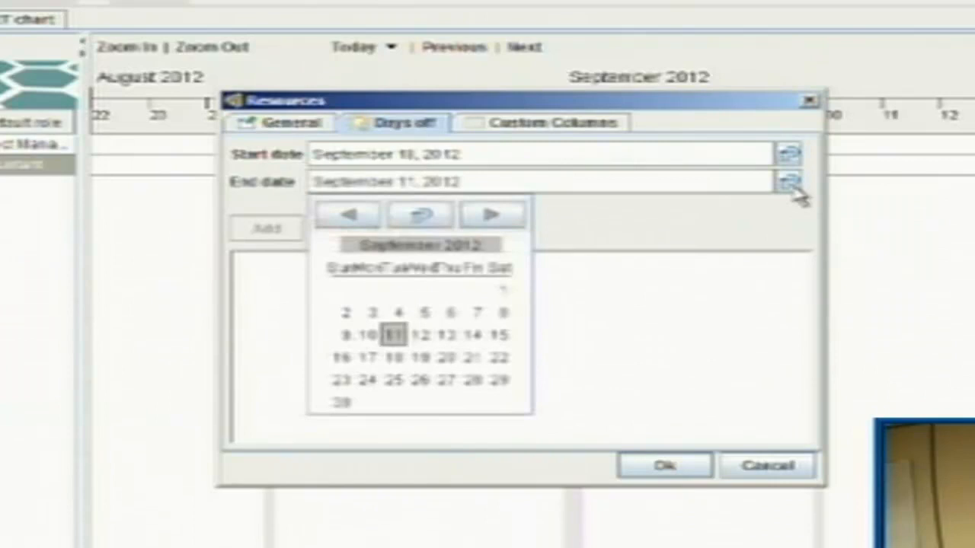
click(491, 214)
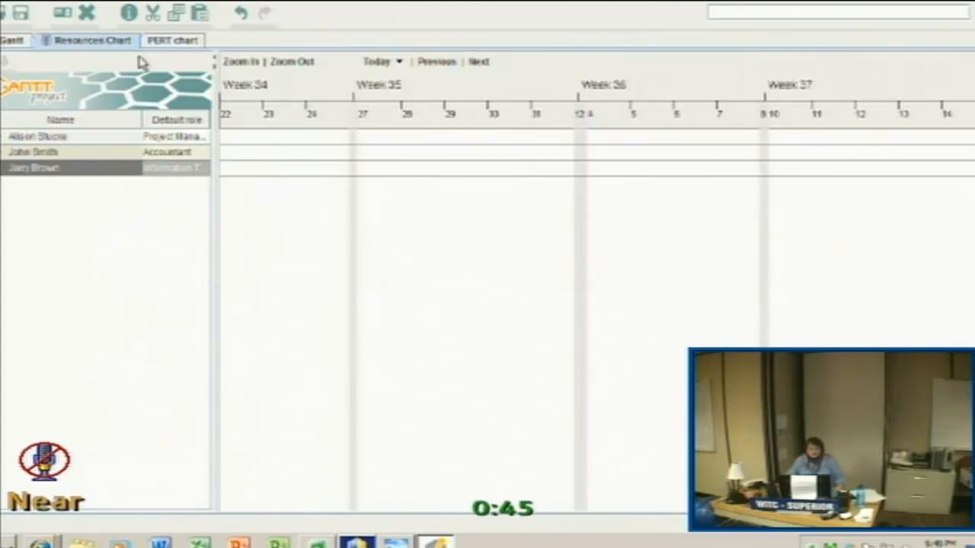
click(14, 40)
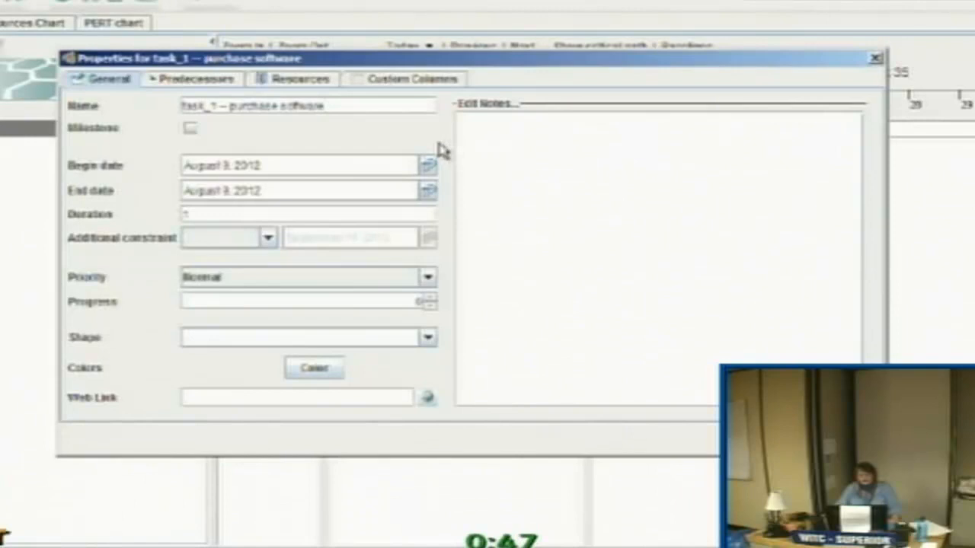
- Set the purchase software task's dates to September 17 through September 20, 2012
click(342, 106)
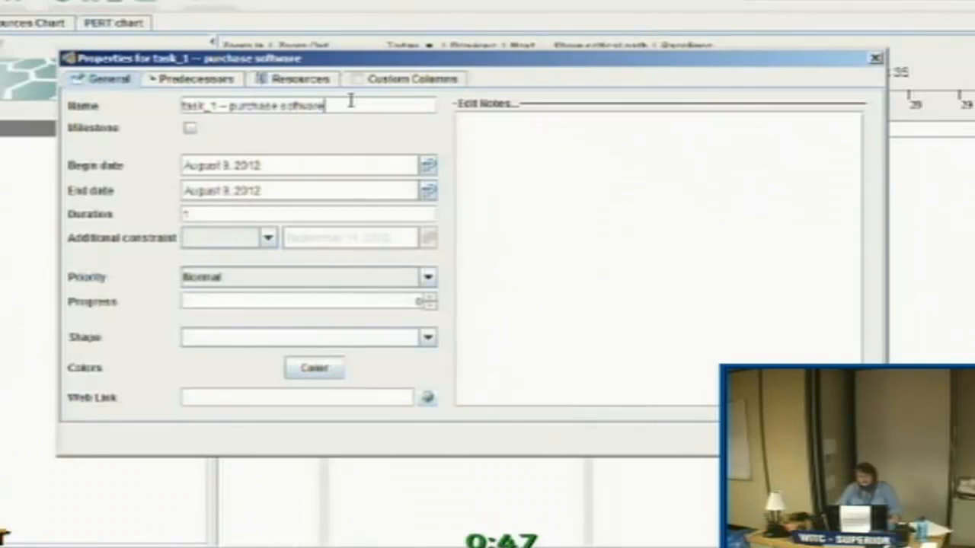
mouse_move(428, 166)
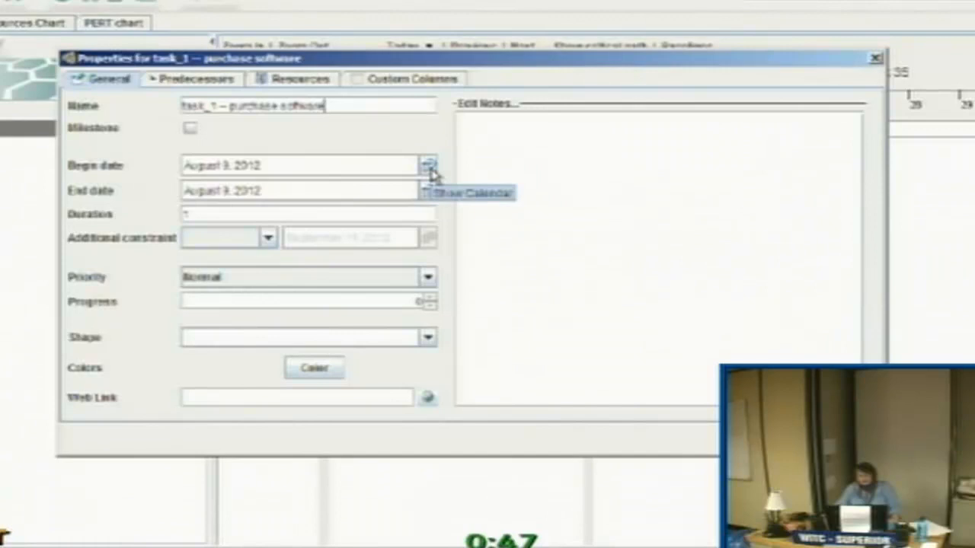
click(425, 164)
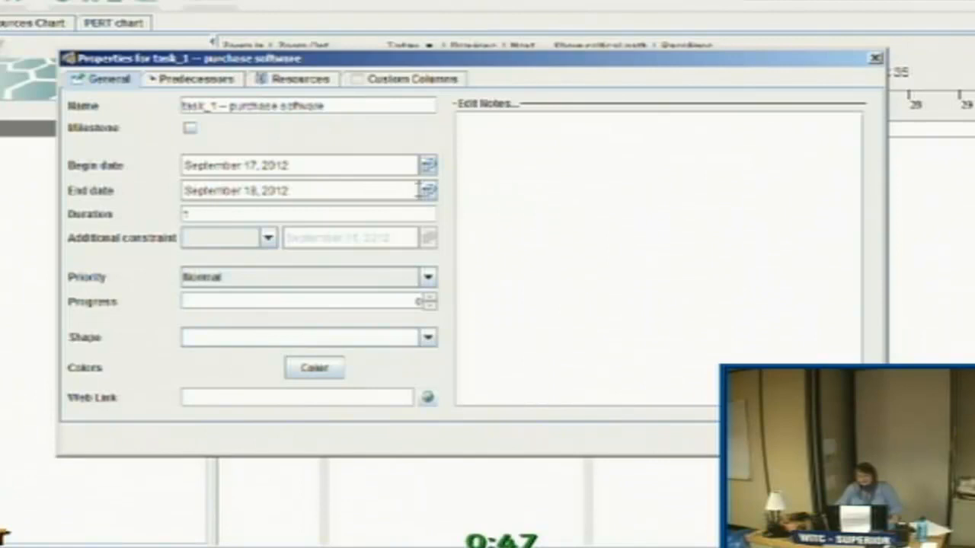
click(426, 191)
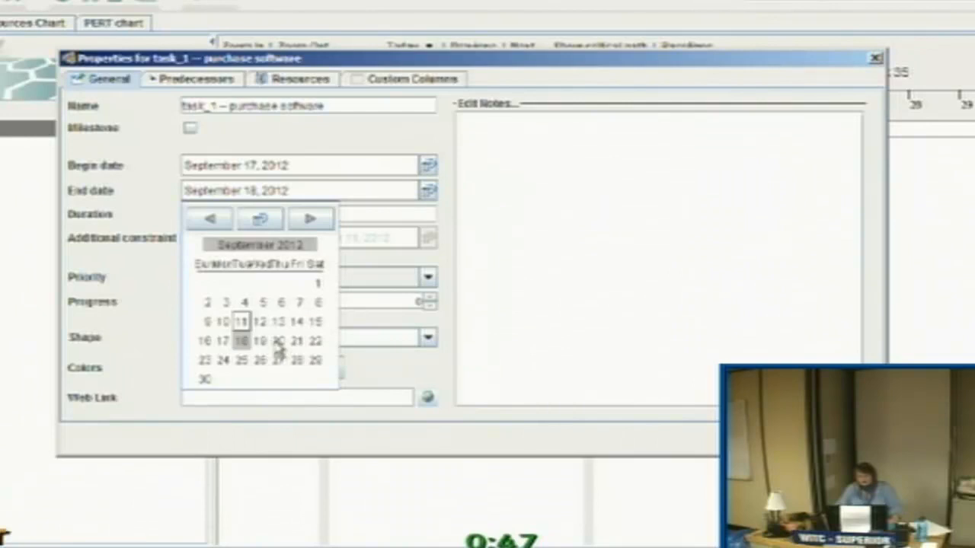
click(292, 341)
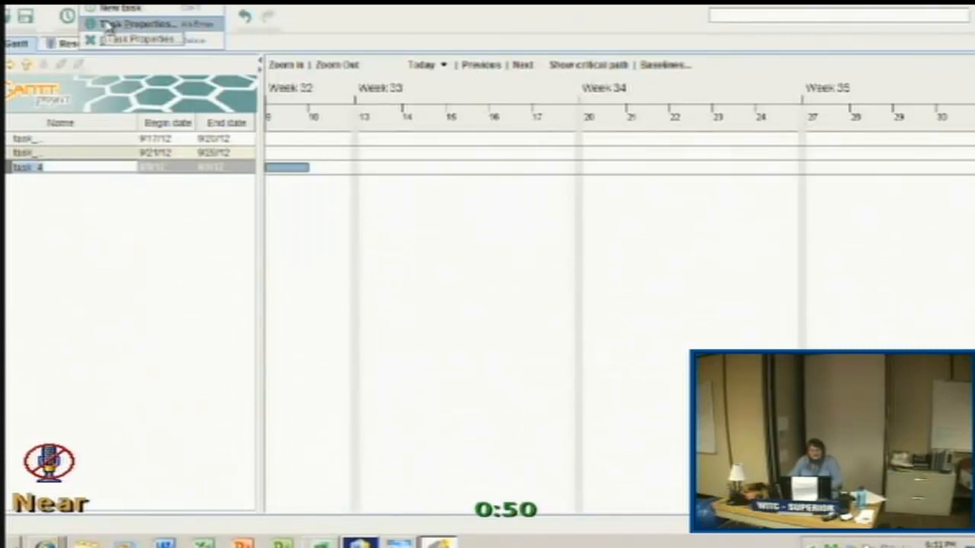
- Give the third task High priority and a purple bar, then confirm its properties
click(141, 22)
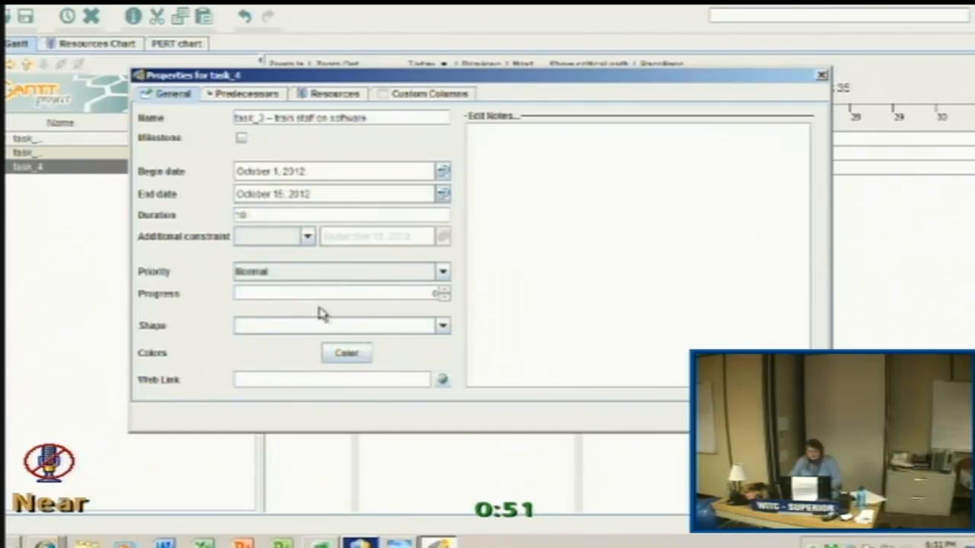
click(341, 271)
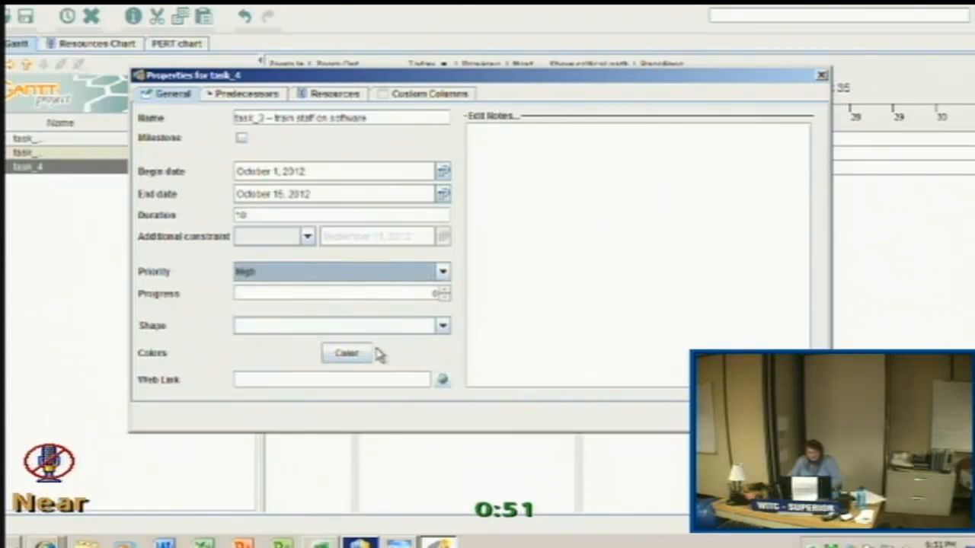
click(347, 353)
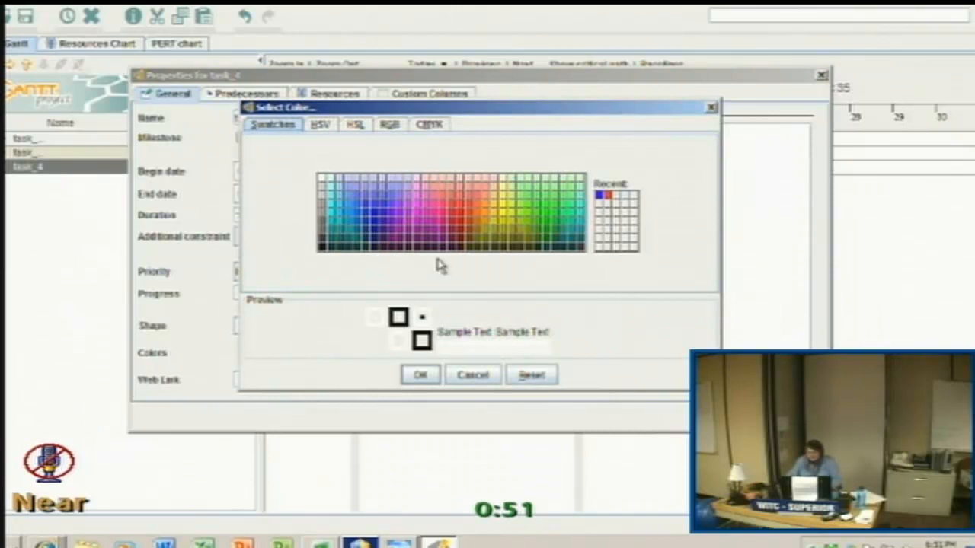
click(419, 374)
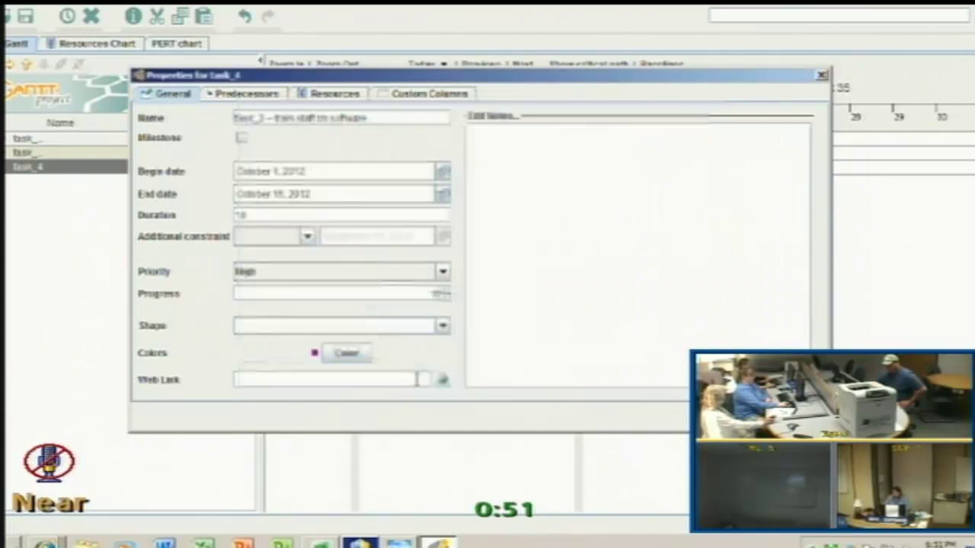
click(330, 92)
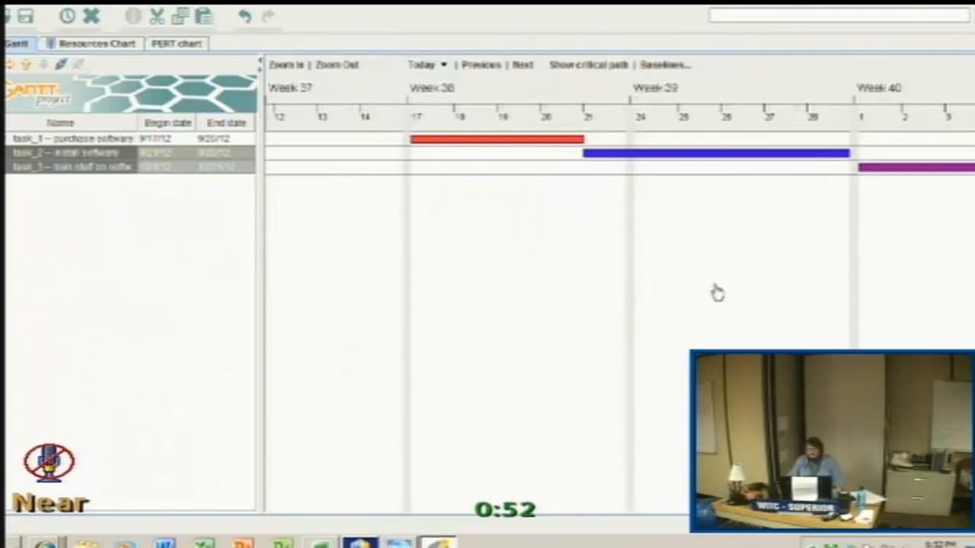
- Move the Gantt timeline to weeks 37–40 showing the red, blue and purple bars
click(339, 65)
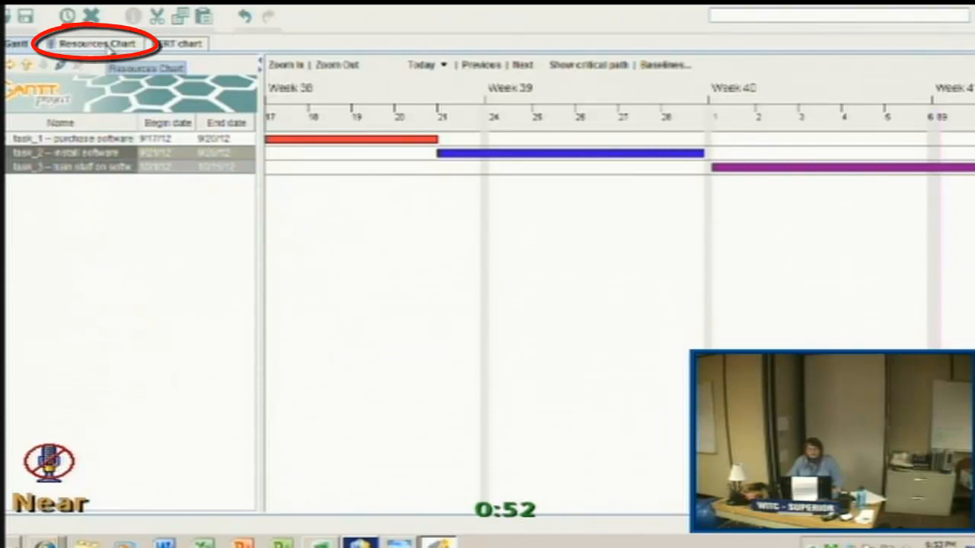
- Show the Resources Chart with workload bars for the three resources
click(94, 43)
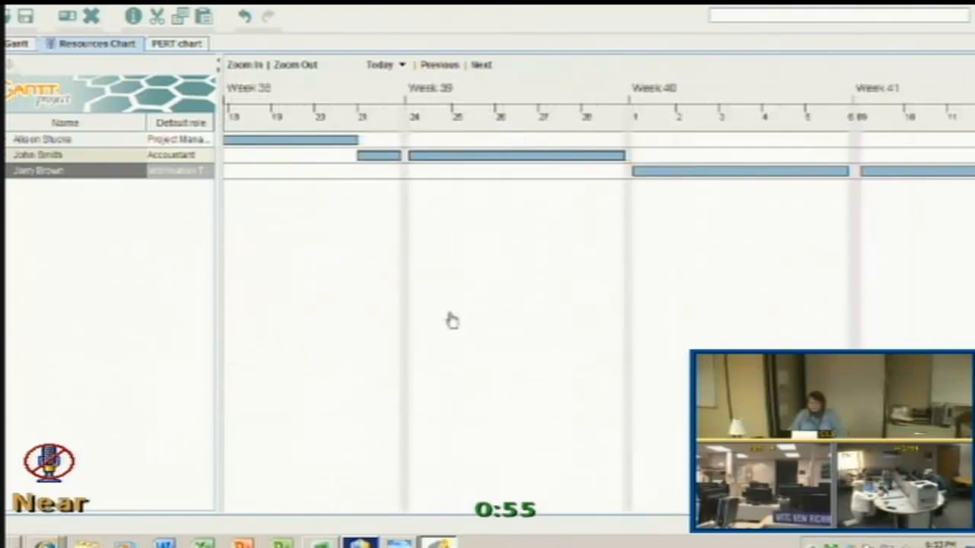
- Bring up the GanttProject download page offering version 2.5.5 for Windows
click(14, 43)
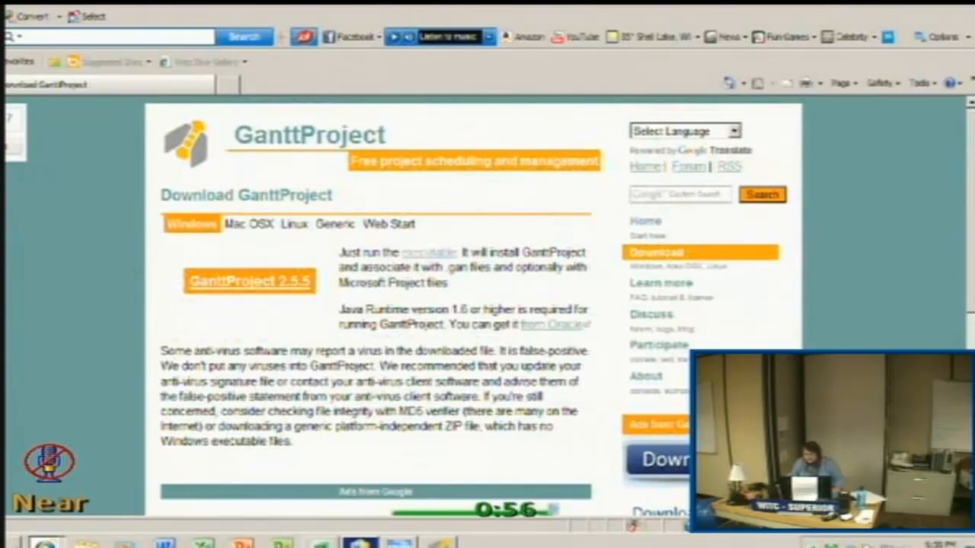
- Follow the sidebar 'Learn more' link to the Learn GanttProject page
click(660, 283)
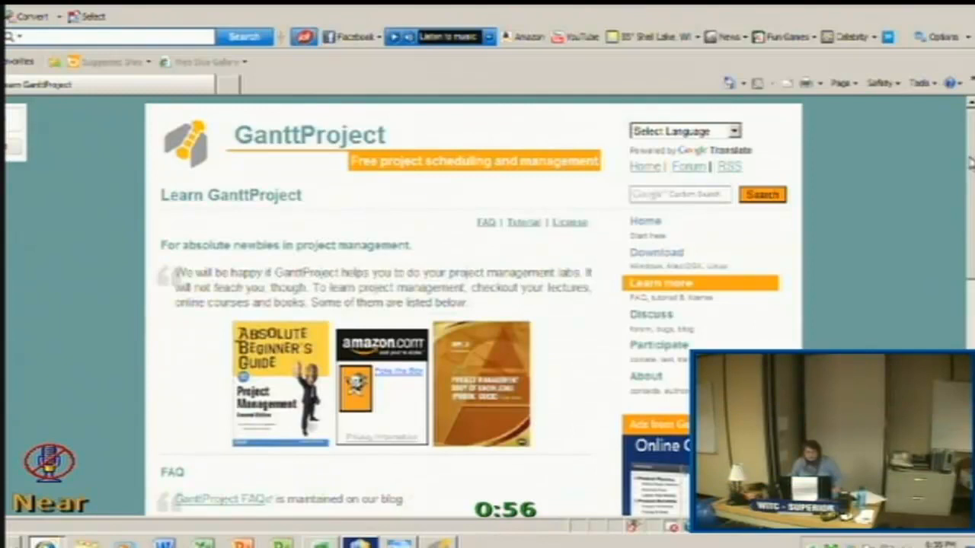
scroll(down, 3)
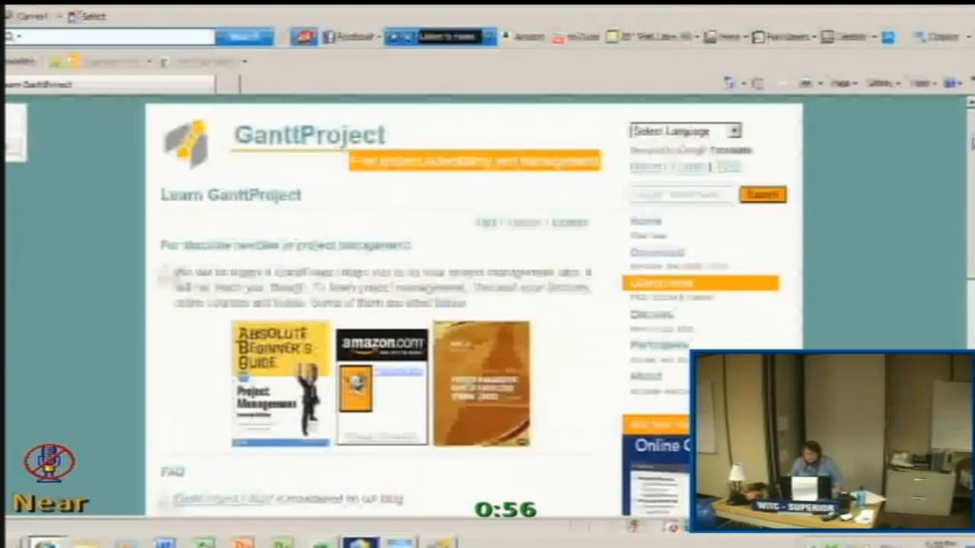
scroll(down, 3)
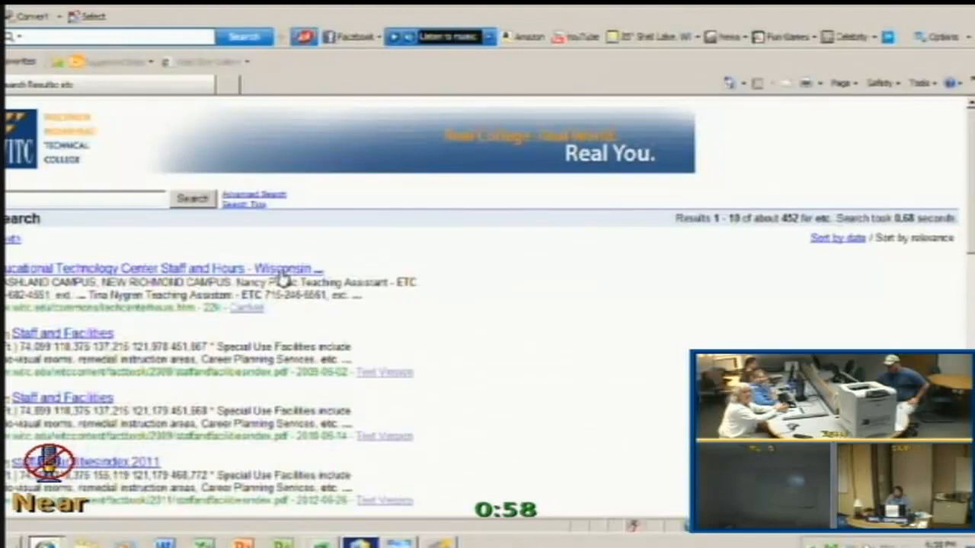
- Open the 'Educational Technology Center Staff and Hours' result and scroll to its footer
click(152, 268)
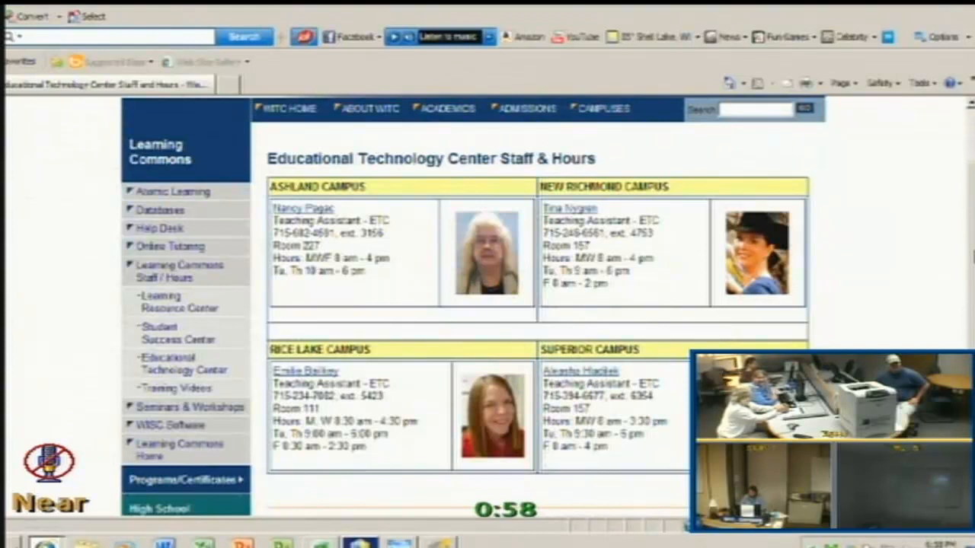
scroll(down, 3)
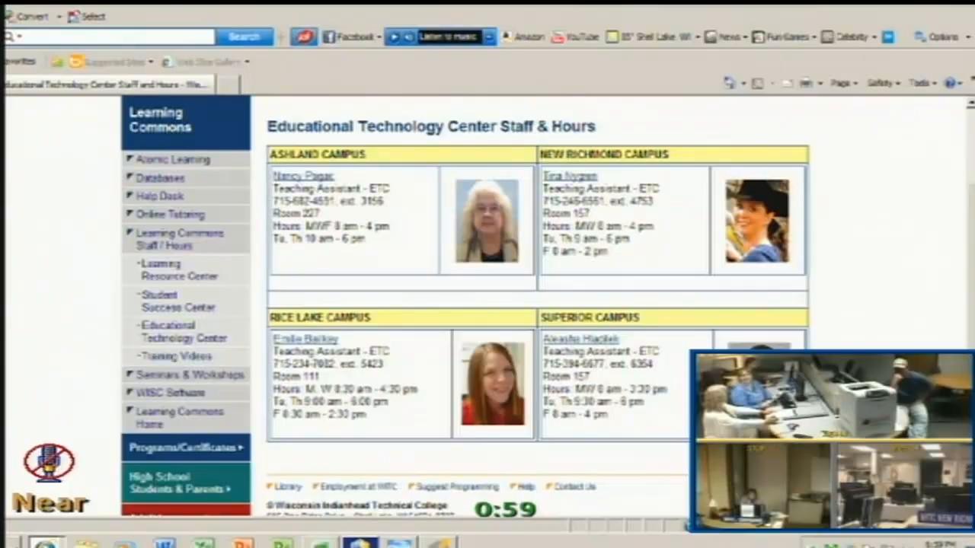